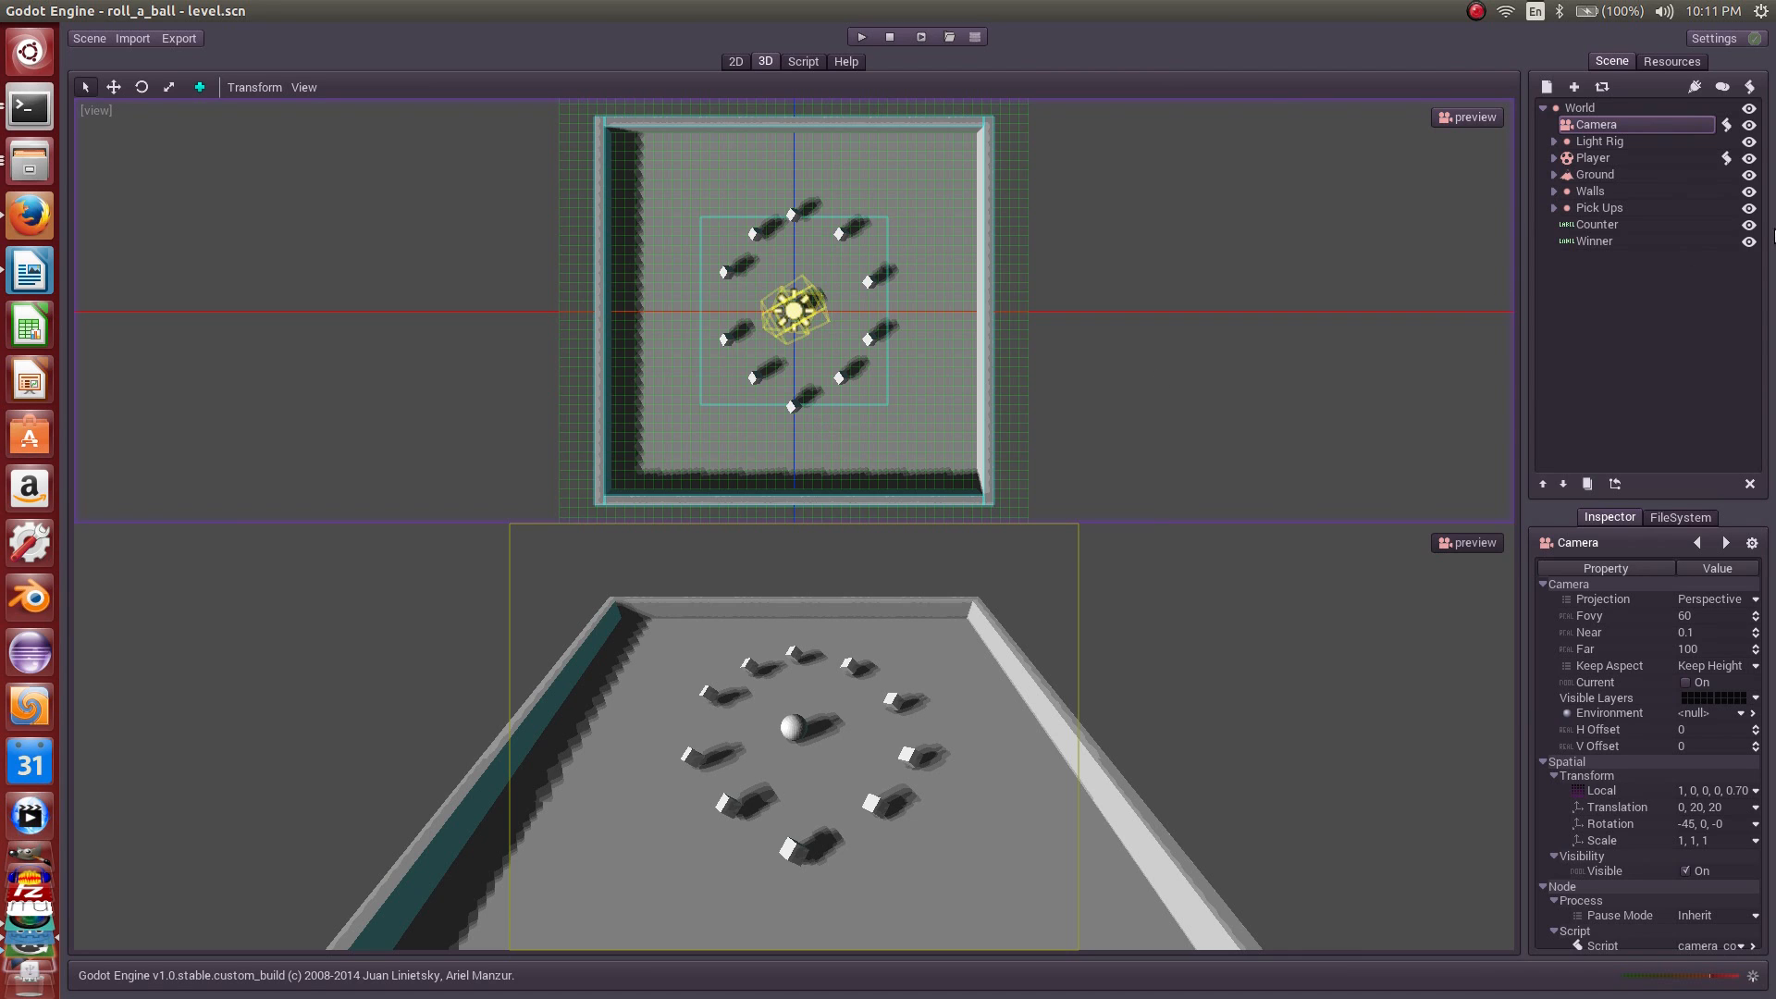
Step: Select the Player node and open its attached player_control.gd script
{"action": "left_click", "coordinate": [1593, 157]}
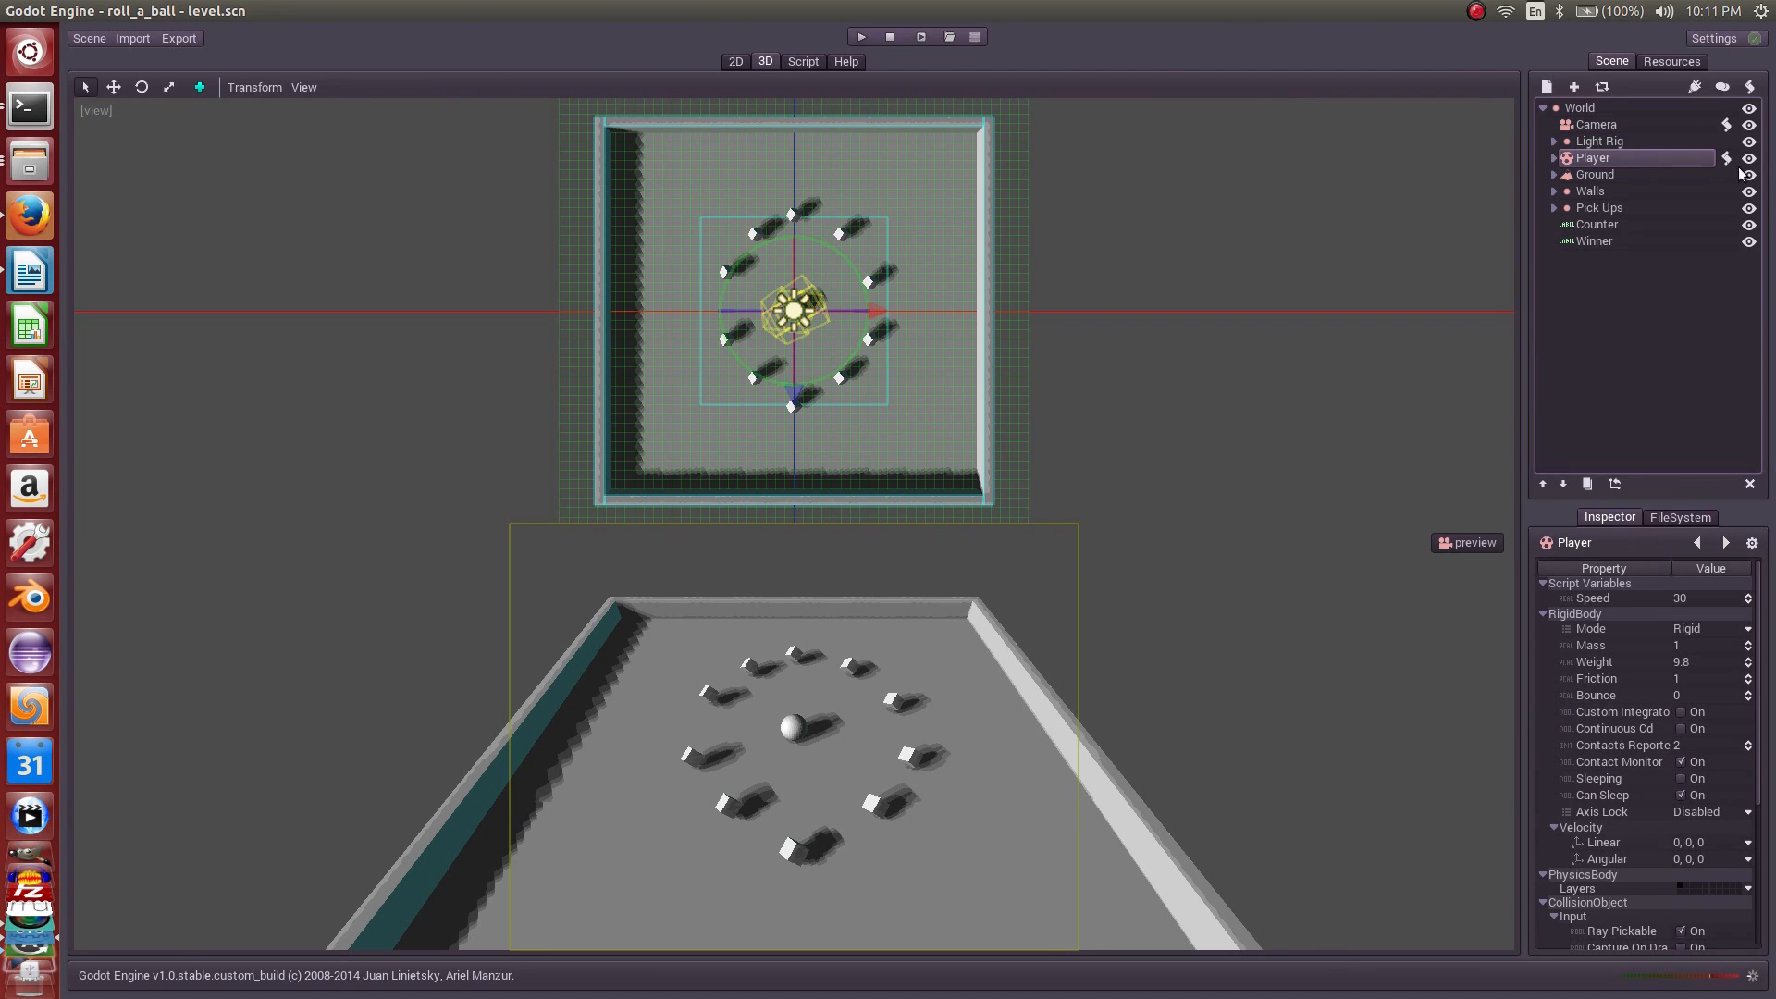
{"action": "left_click", "coordinate": [801, 61]}
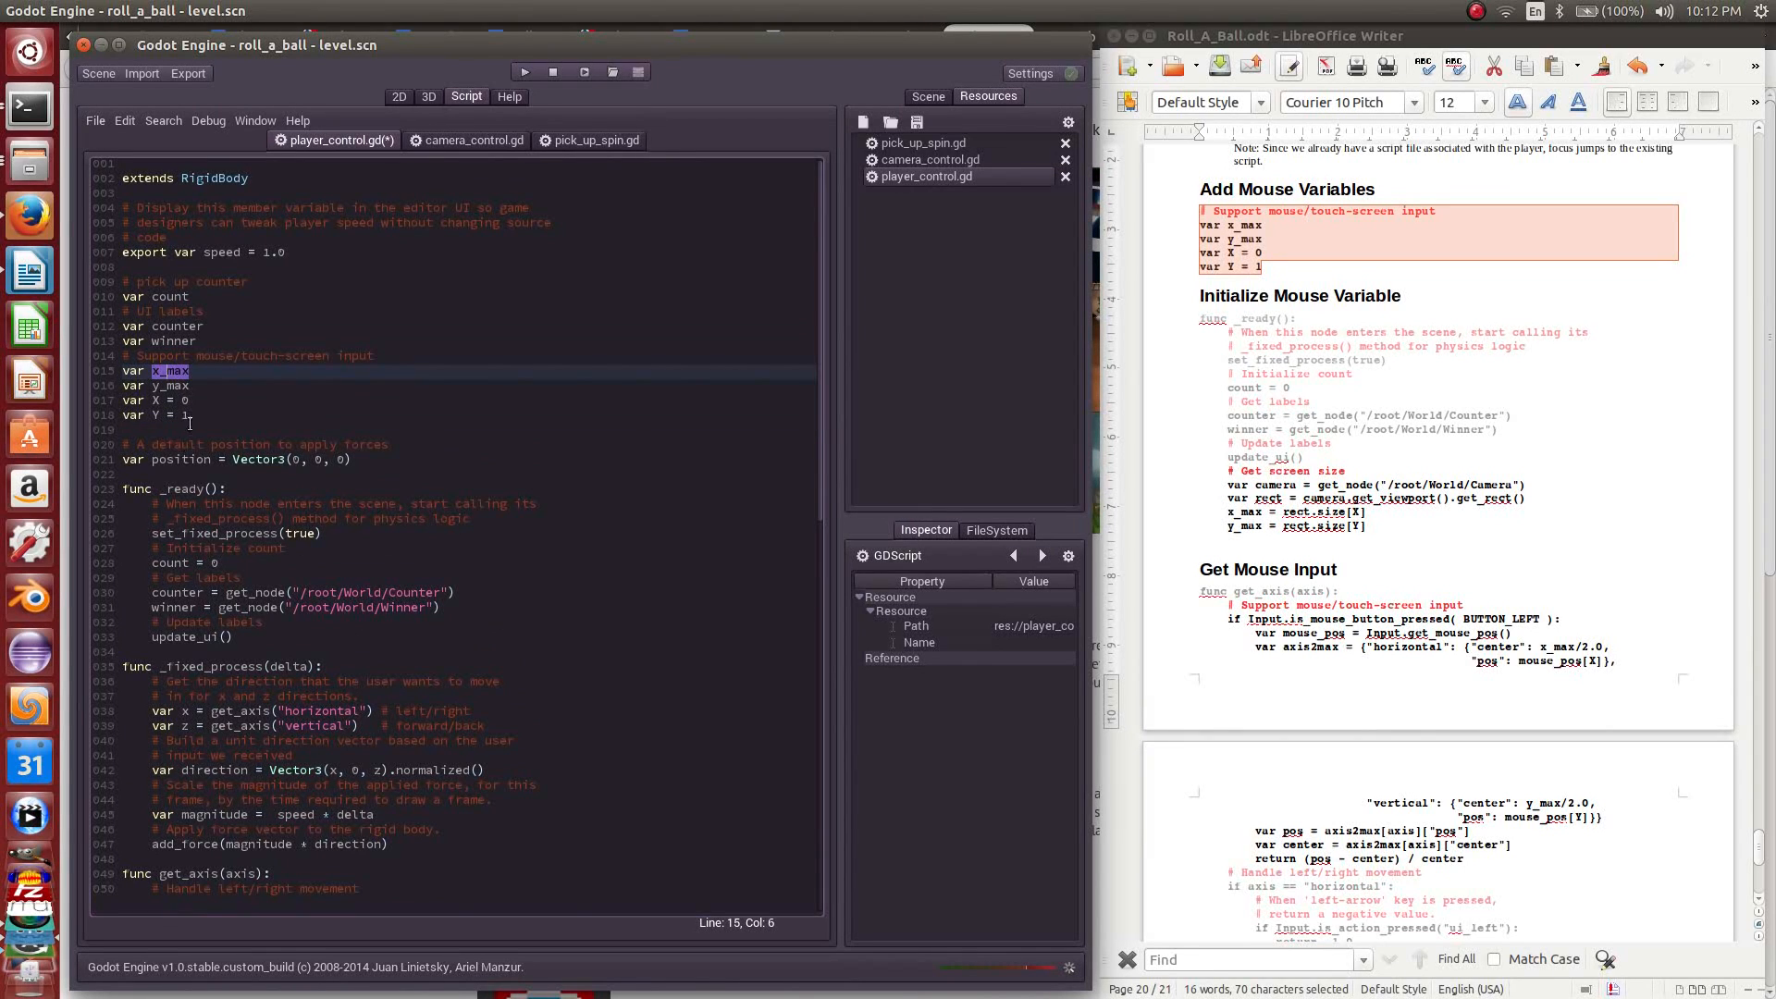
Step: At the end of _ready, get the Camera viewport rect and store size[X], size[Y] in x_max, y_max
{"action": "left_click", "coordinate": [170, 385]}
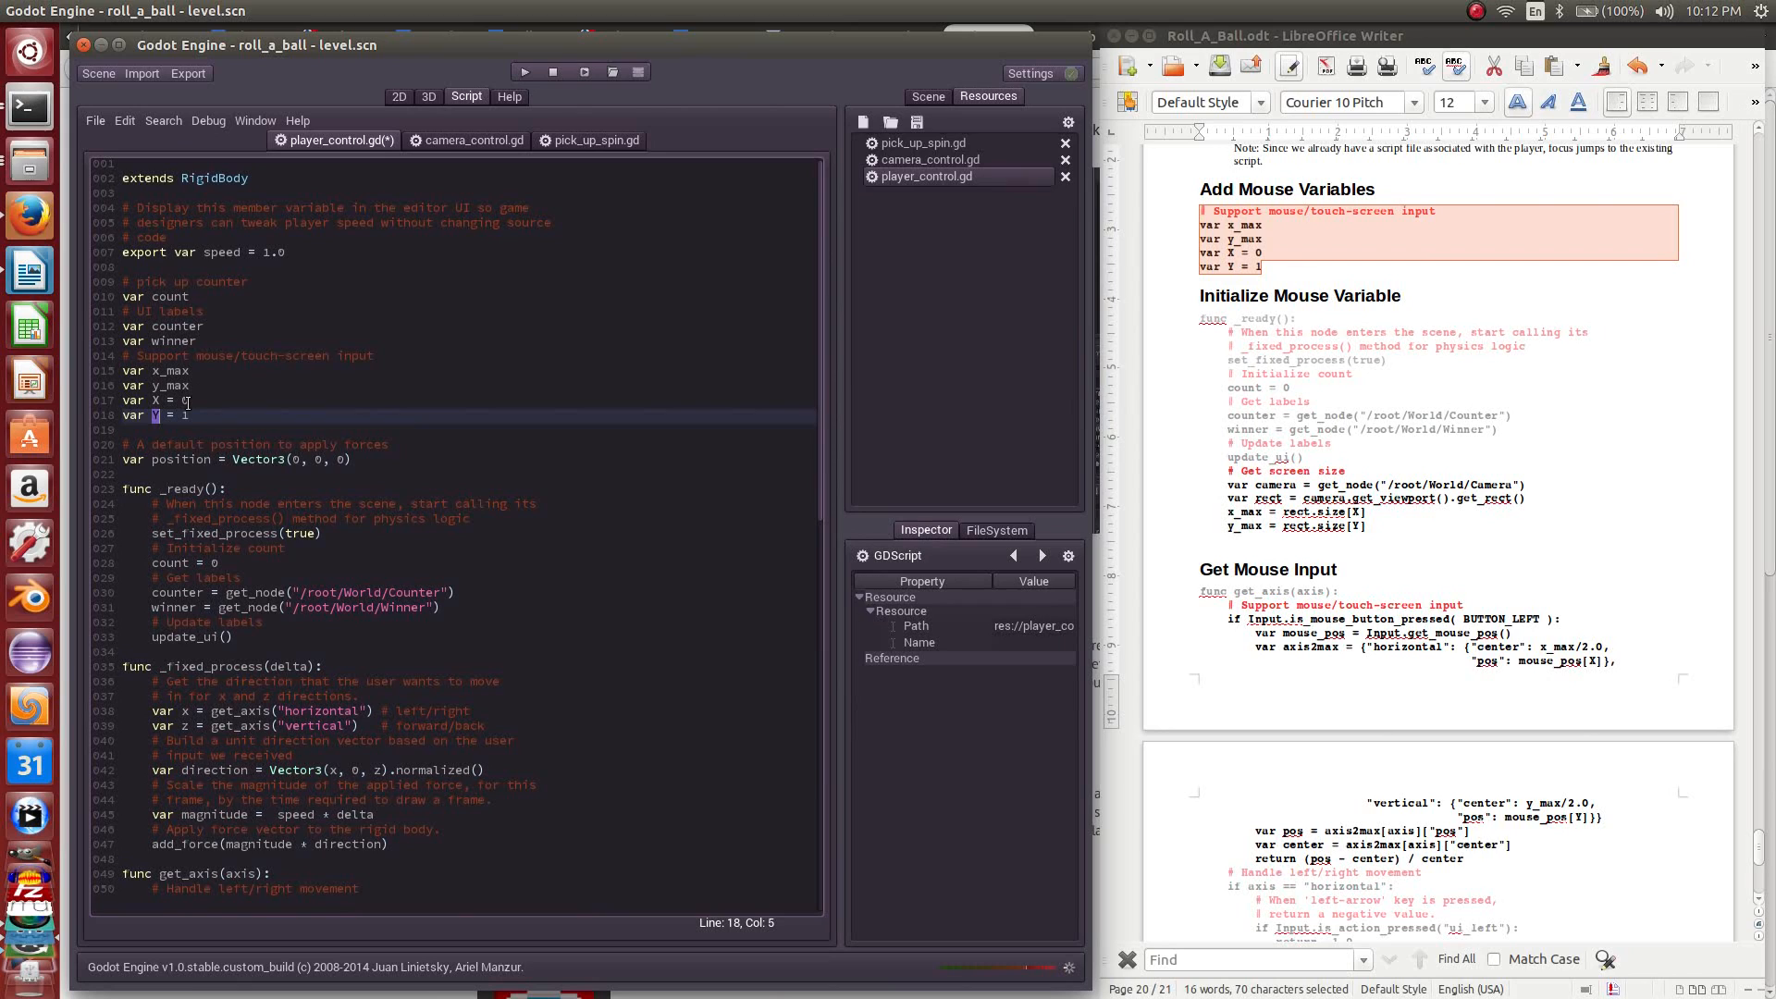
{"action": "left_click", "coordinate": [182, 400]}
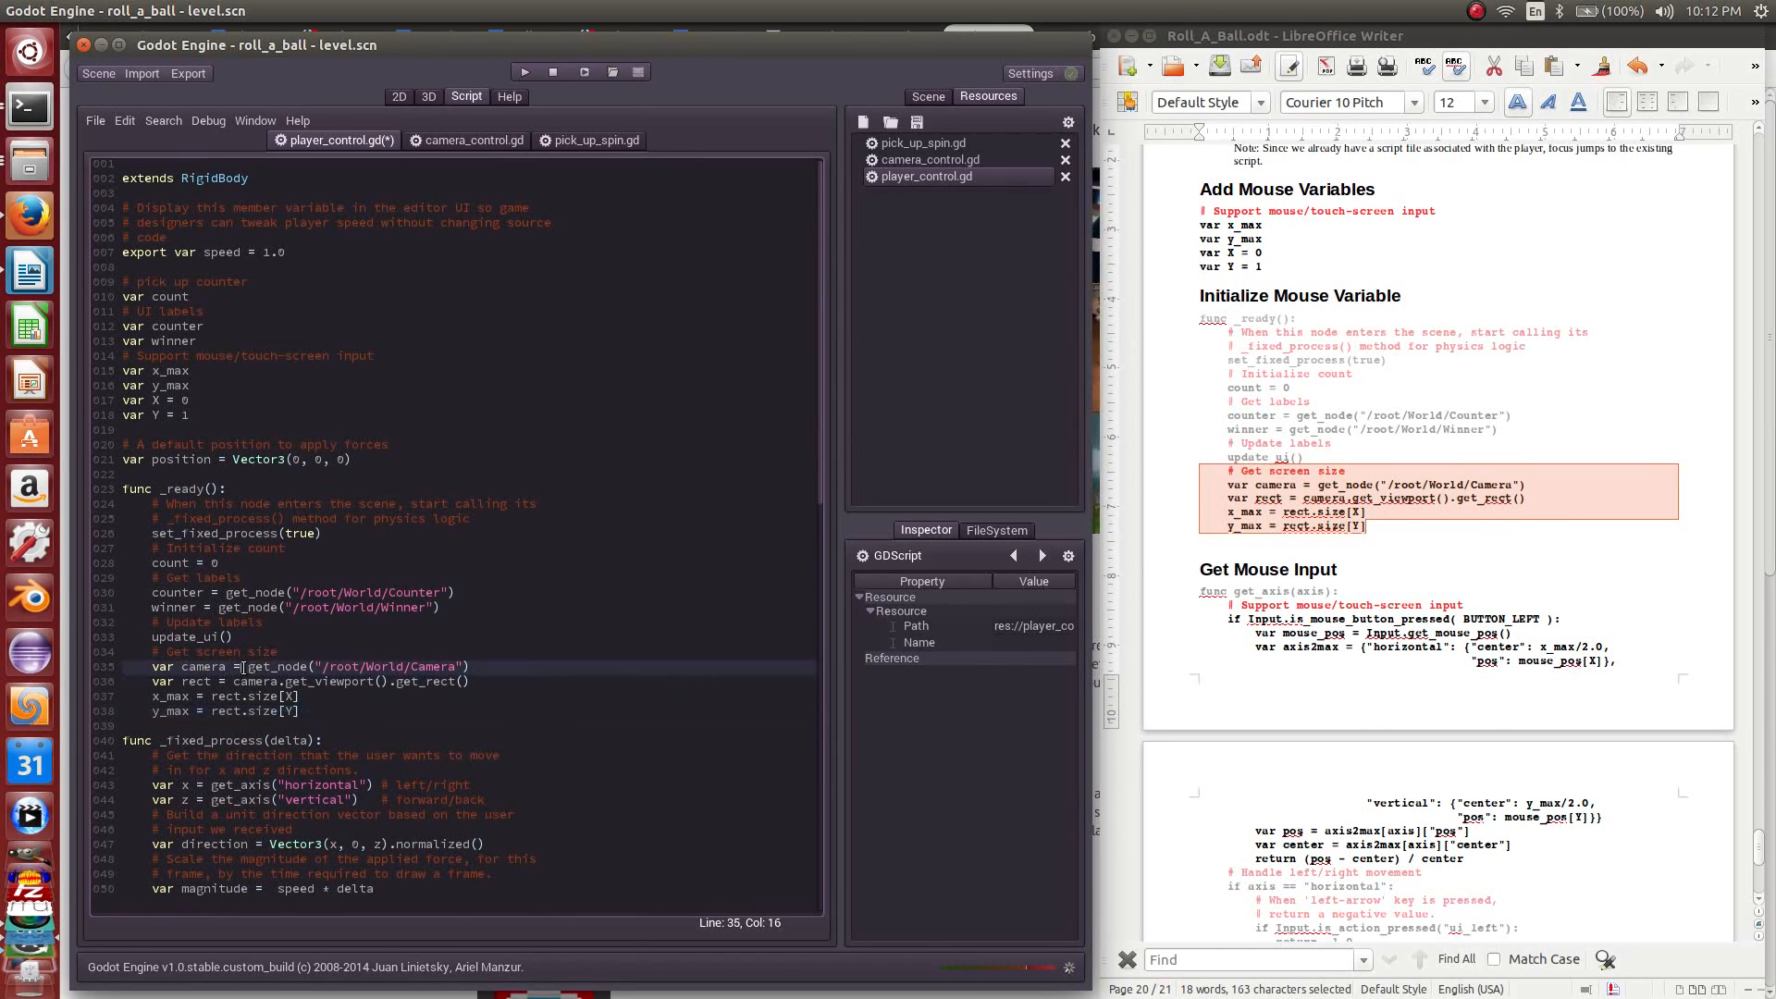
{"action": "left_click_drag", "start_coordinate": [241, 665], "coordinate": [473, 666]}
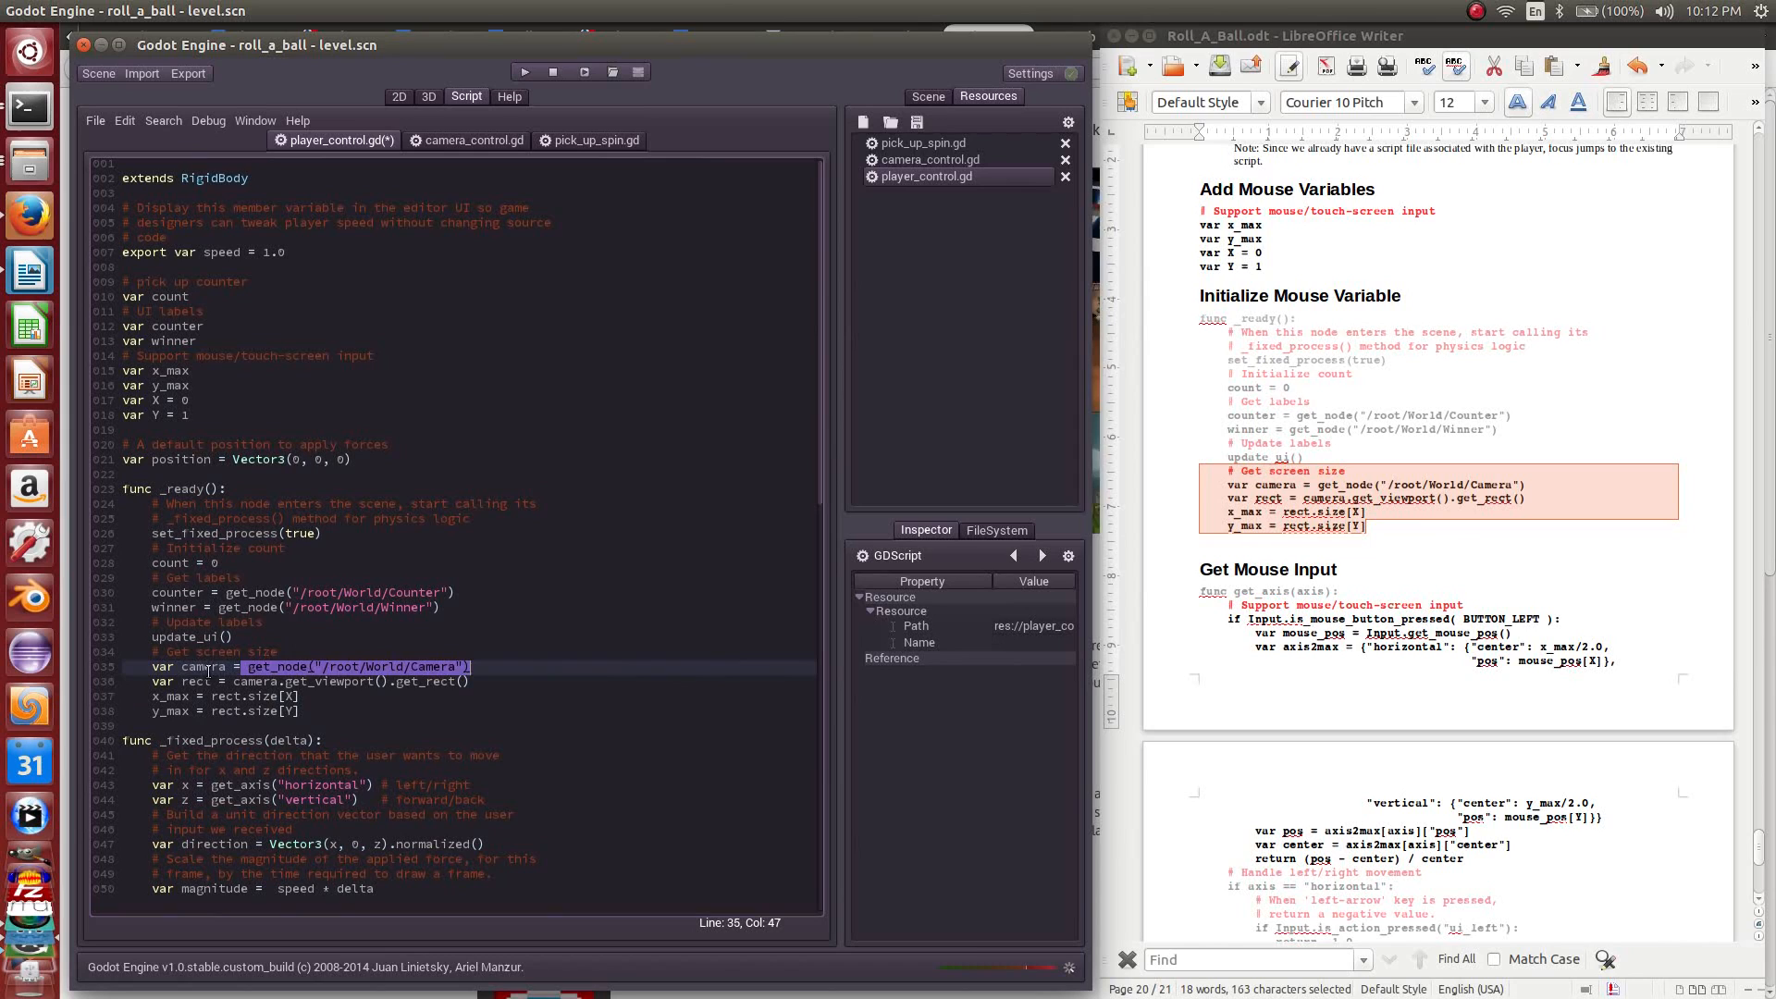
{"action": "double_click", "coordinate": [204, 665]}
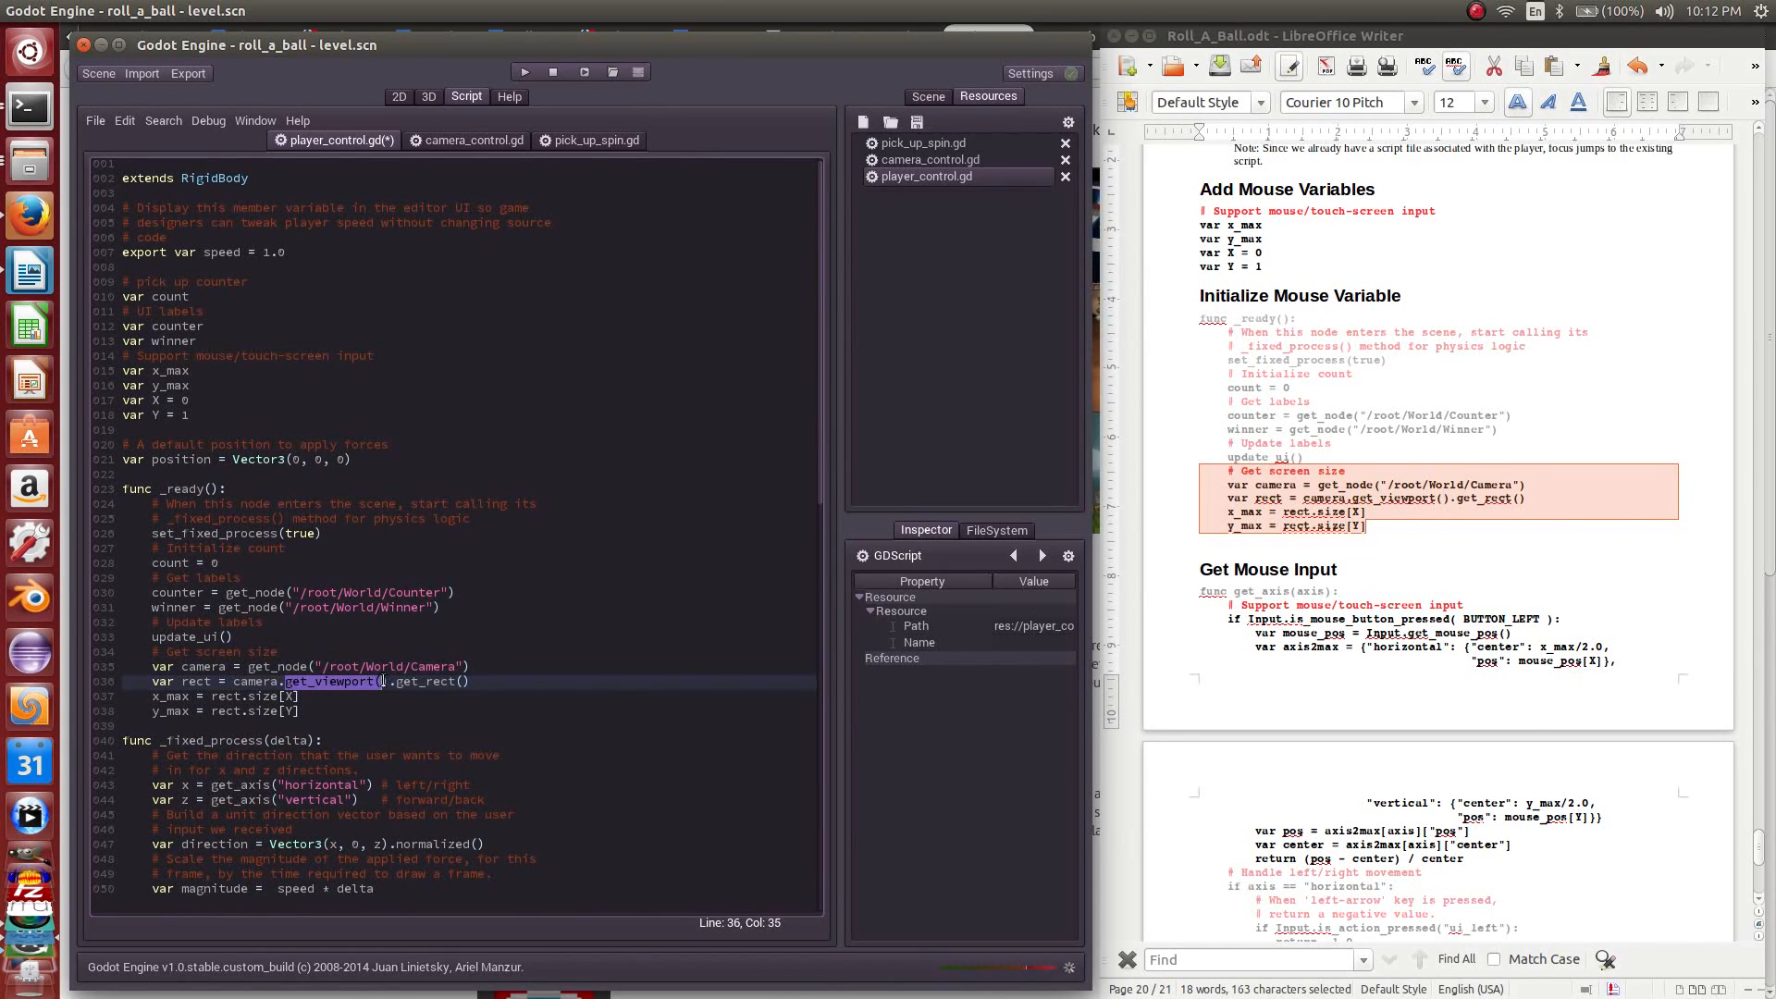
{"action": "left_click", "coordinate": [403, 681]}
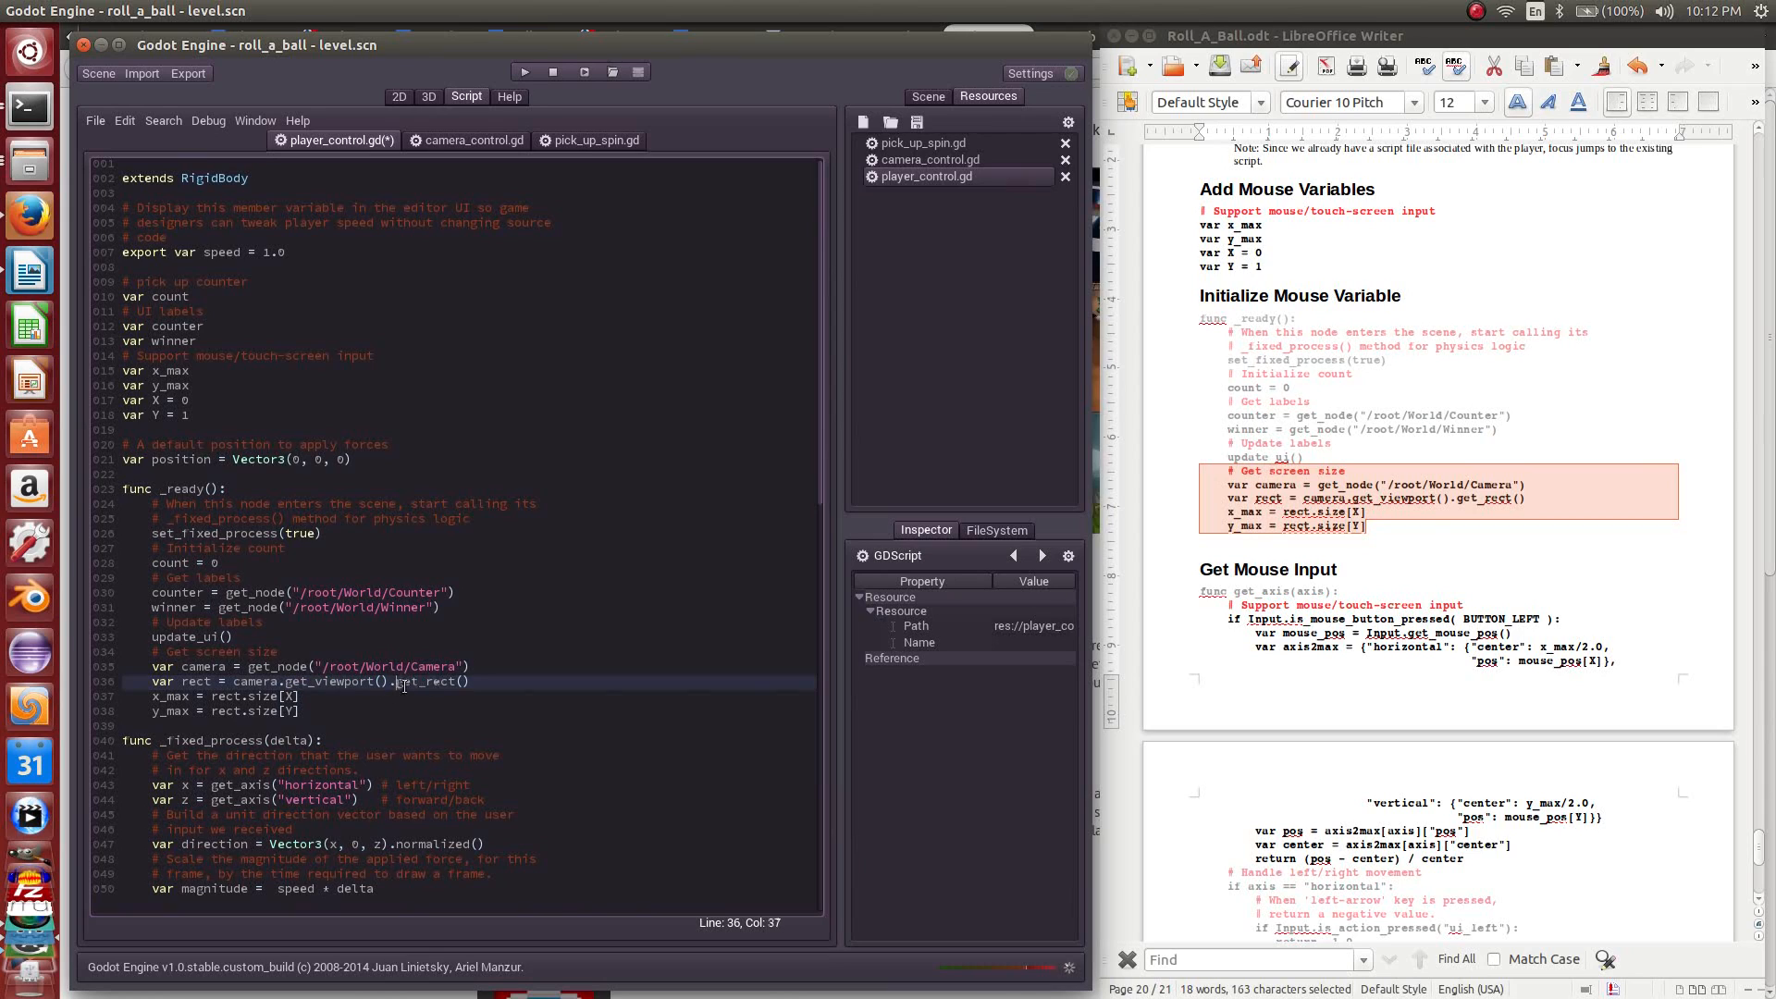
{"action": "double_click", "coordinate": [193, 681]}
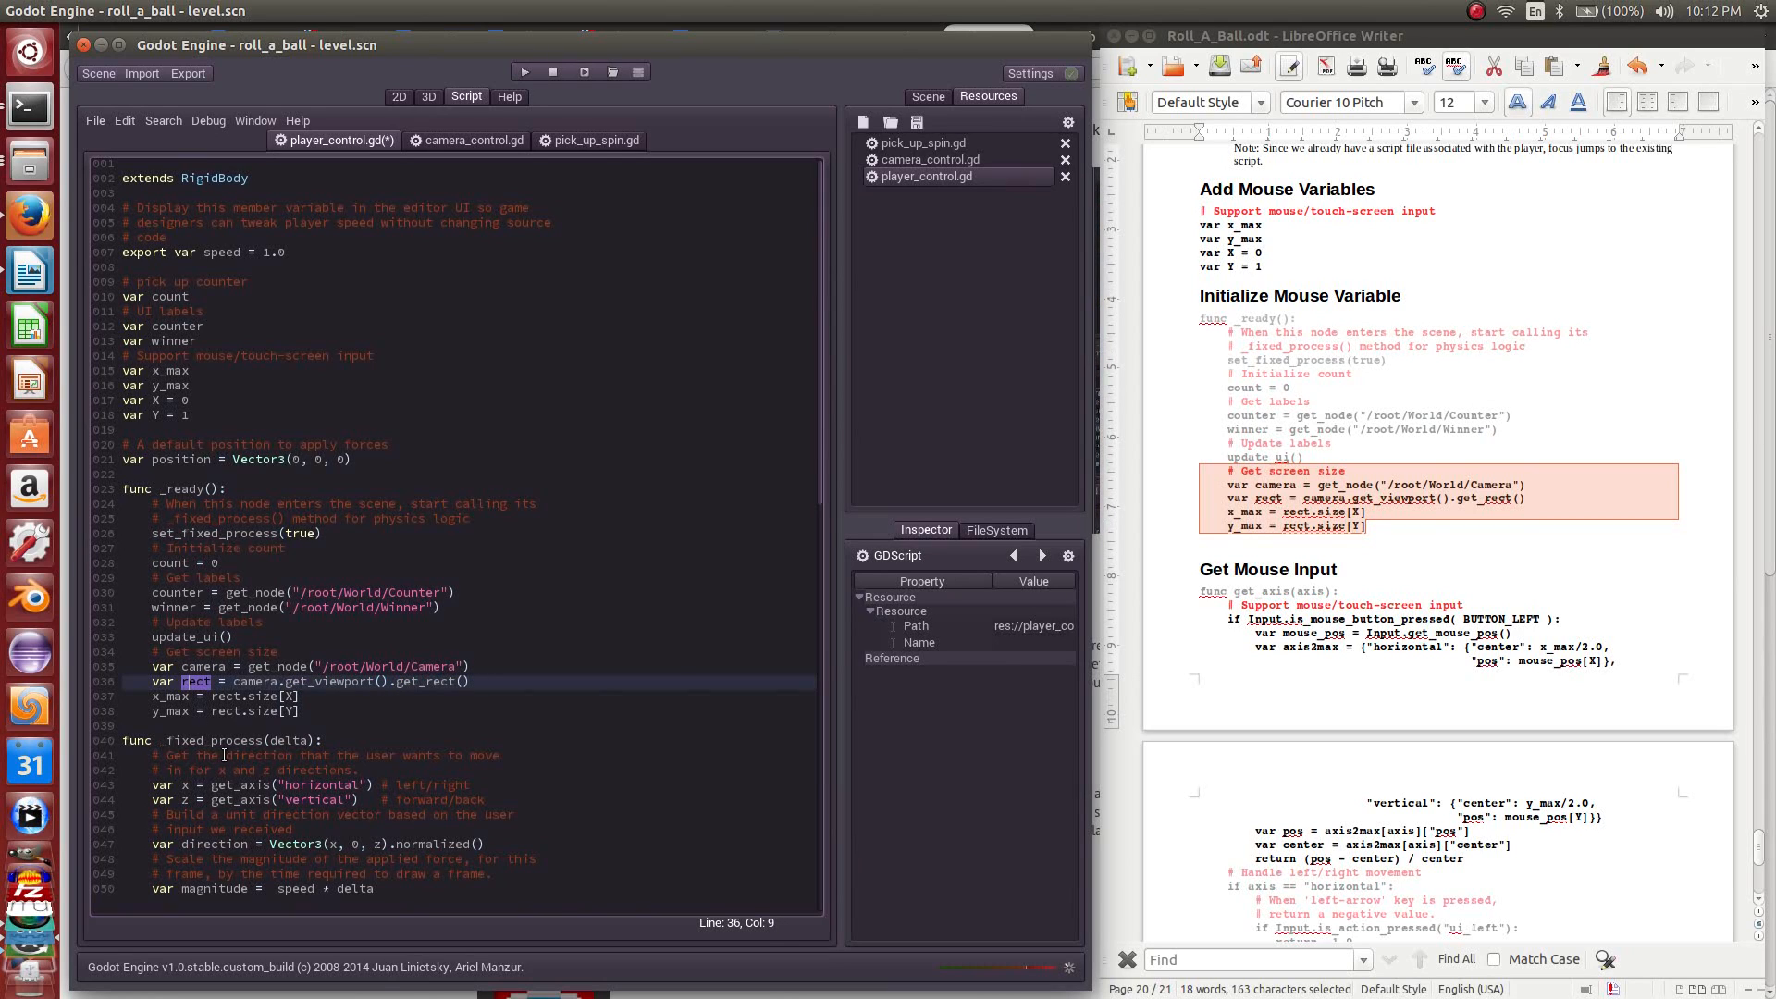
{"action": "left_click", "coordinate": [290, 696]}
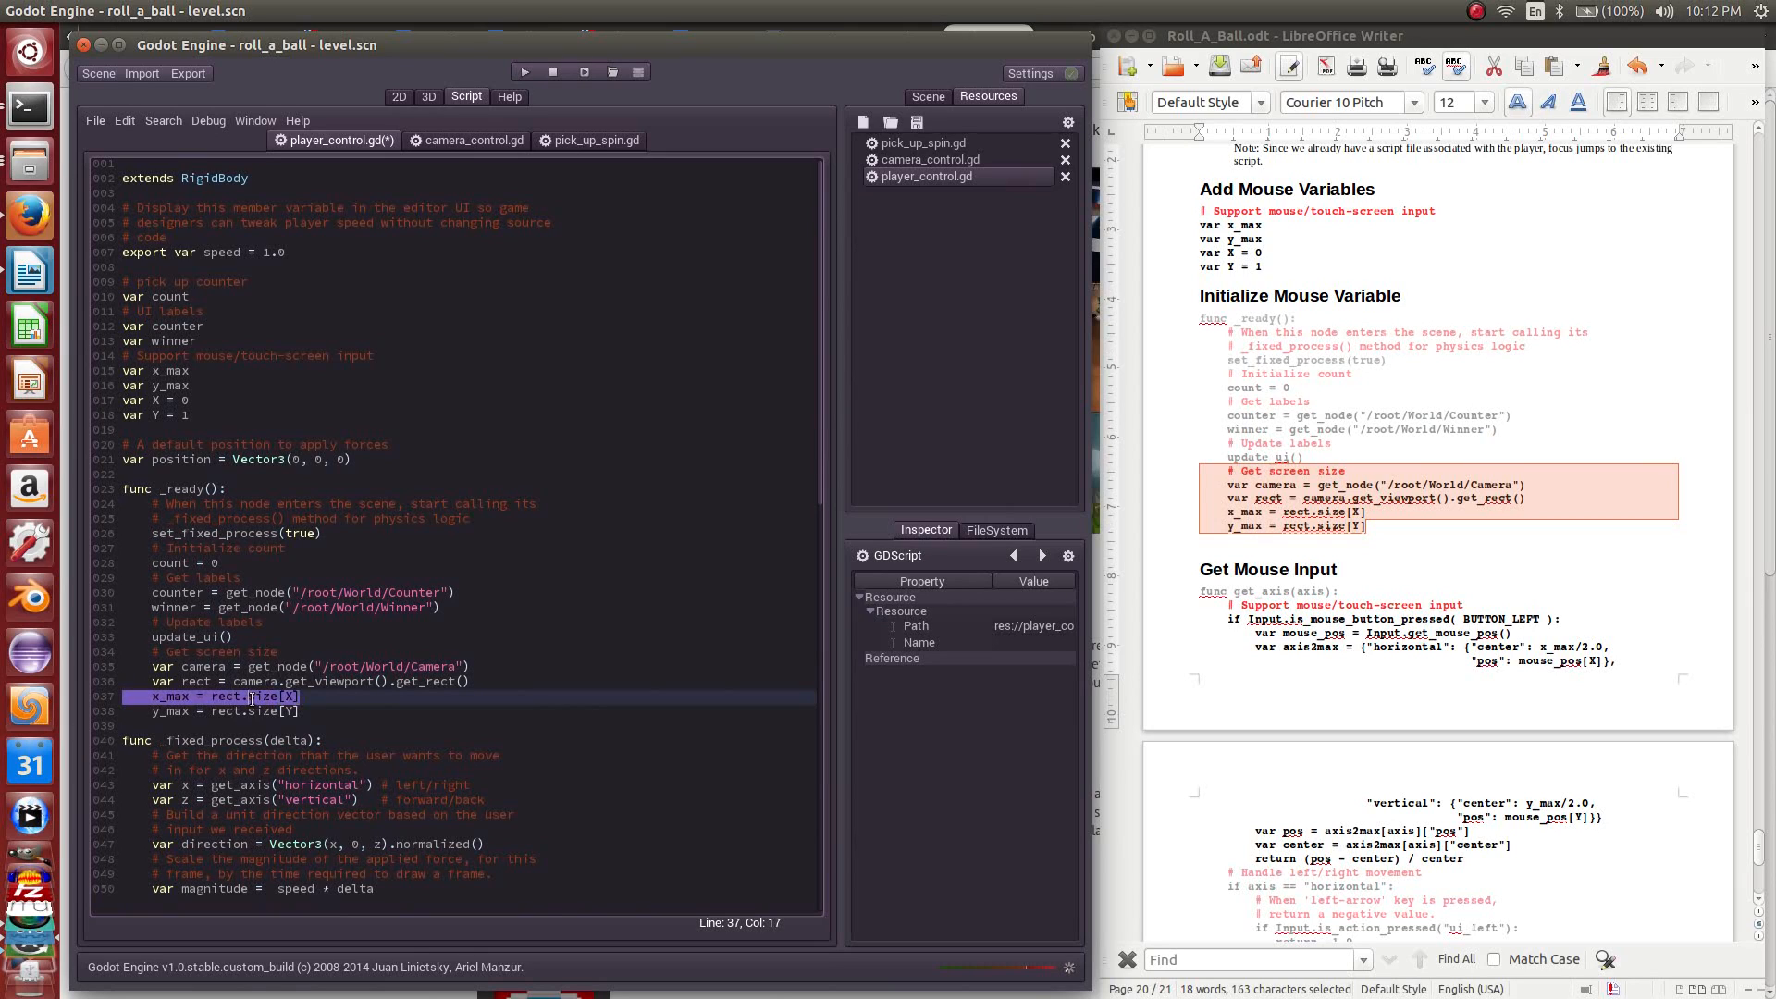
{"action": "left_click", "coordinate": [227, 710]}
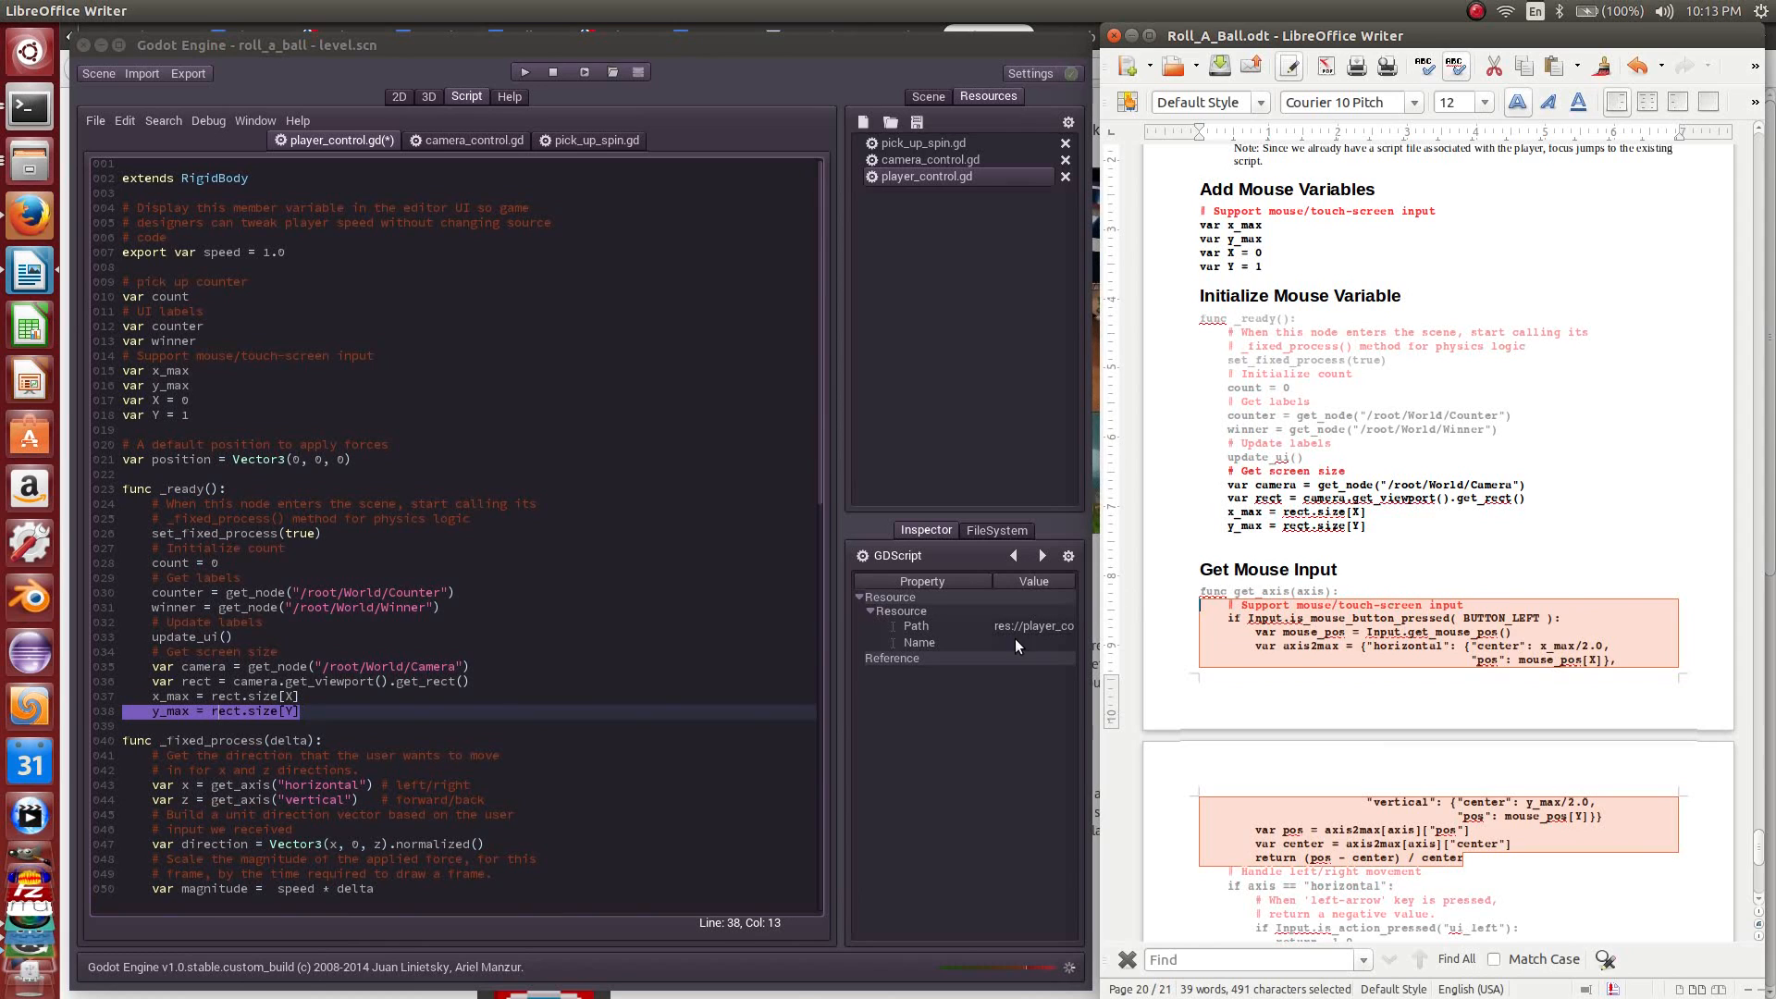
Step: Insert the BUTTON_LEFT mouse block, returning the normalized centre offset, at the top of get_axis
{"action": "scroll", "scroll_direction": "down", "scroll_amount": 3}
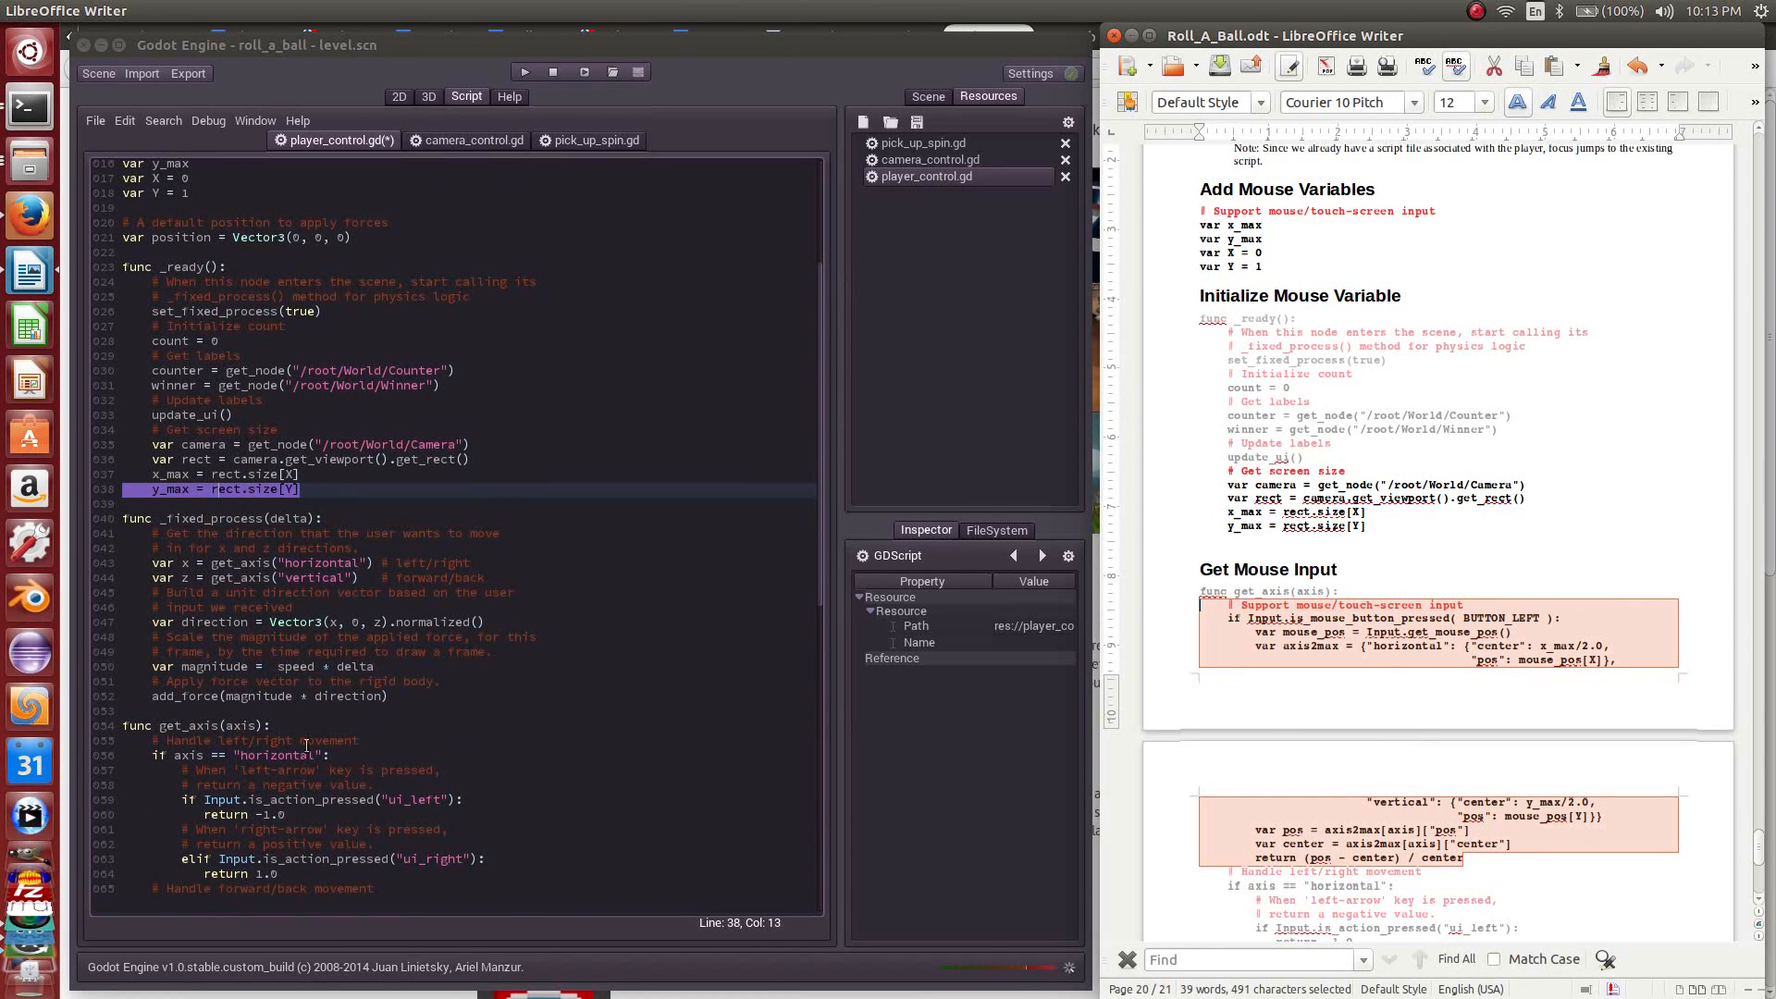
{"action": "left_click", "coordinate": [269, 725]}
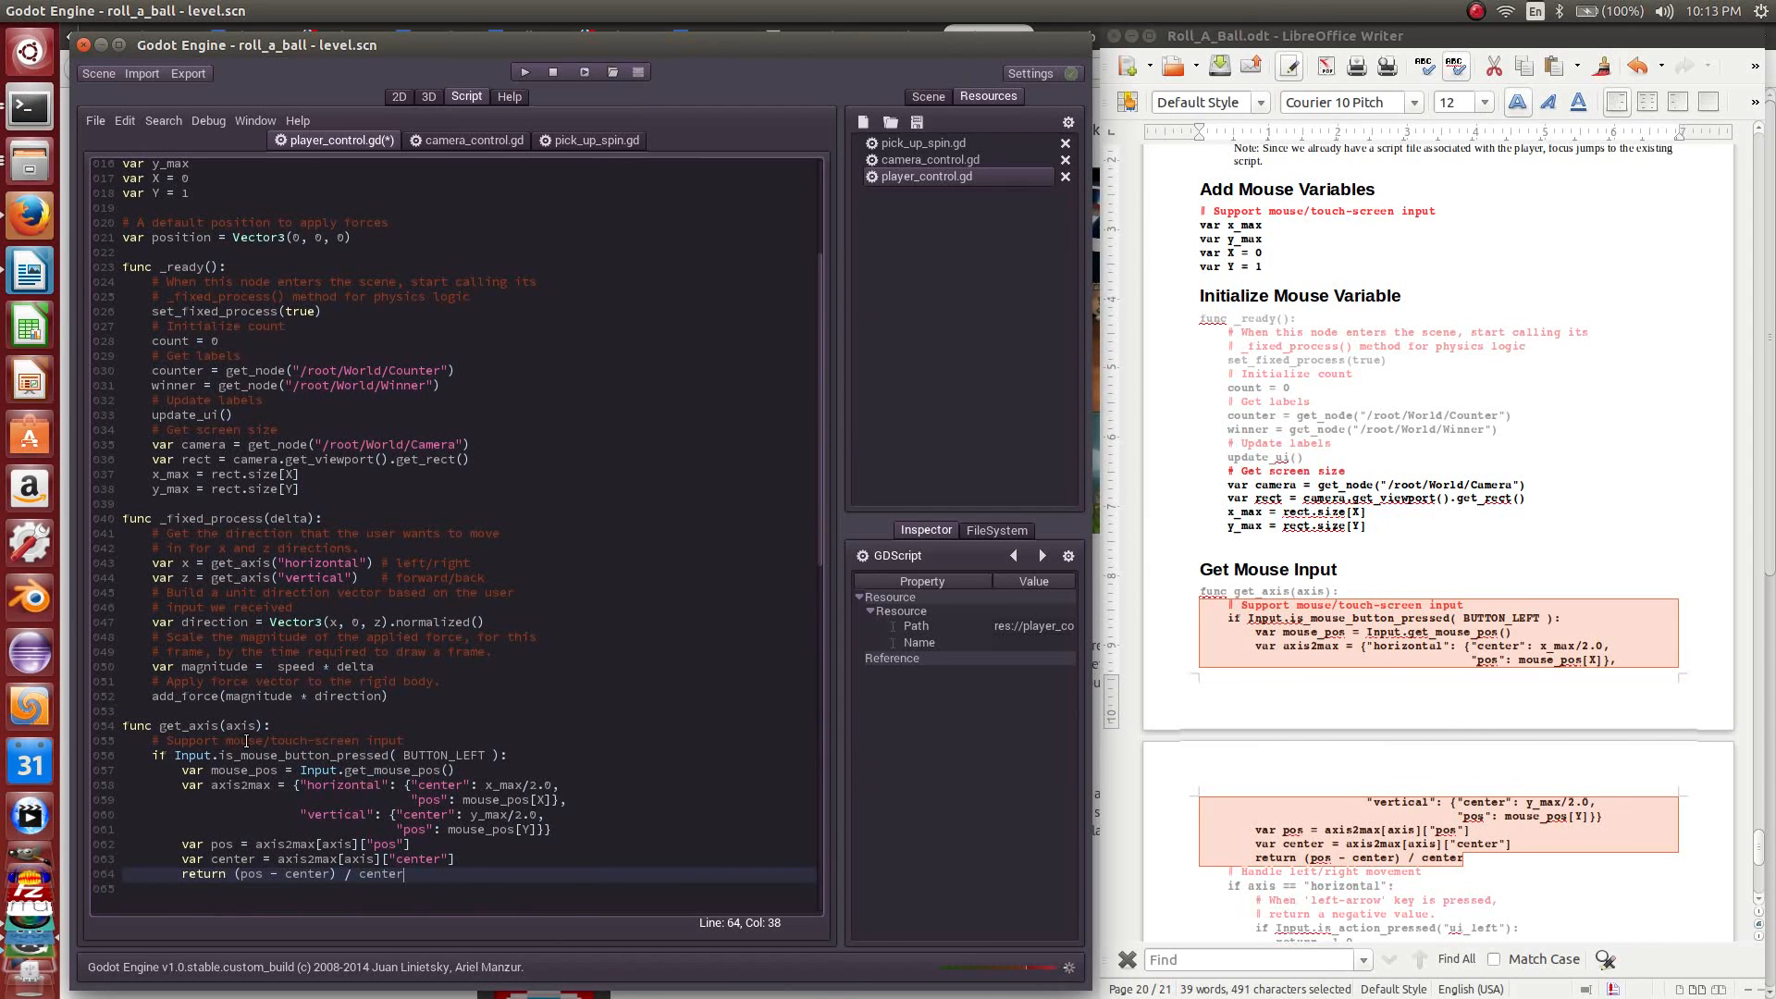
{"action": "scroll", "scroll_direction": "down", "scroll_amount": 3}
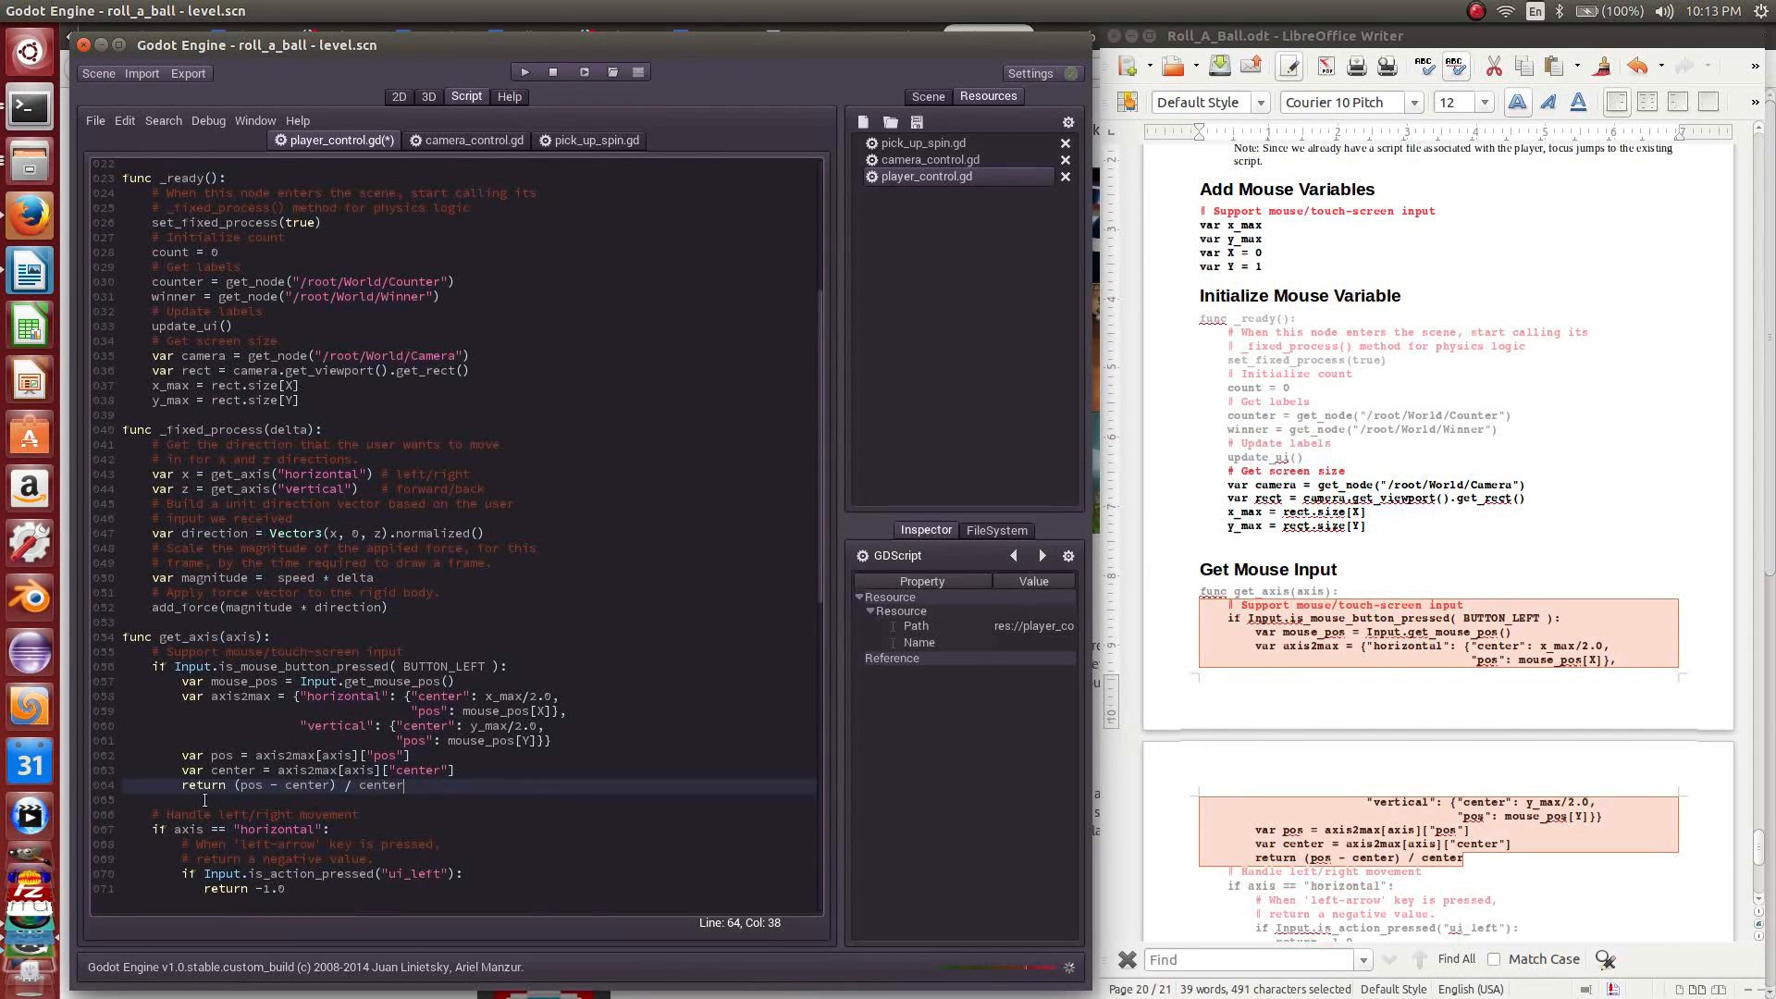
{"action": "key", "text": "Return"}
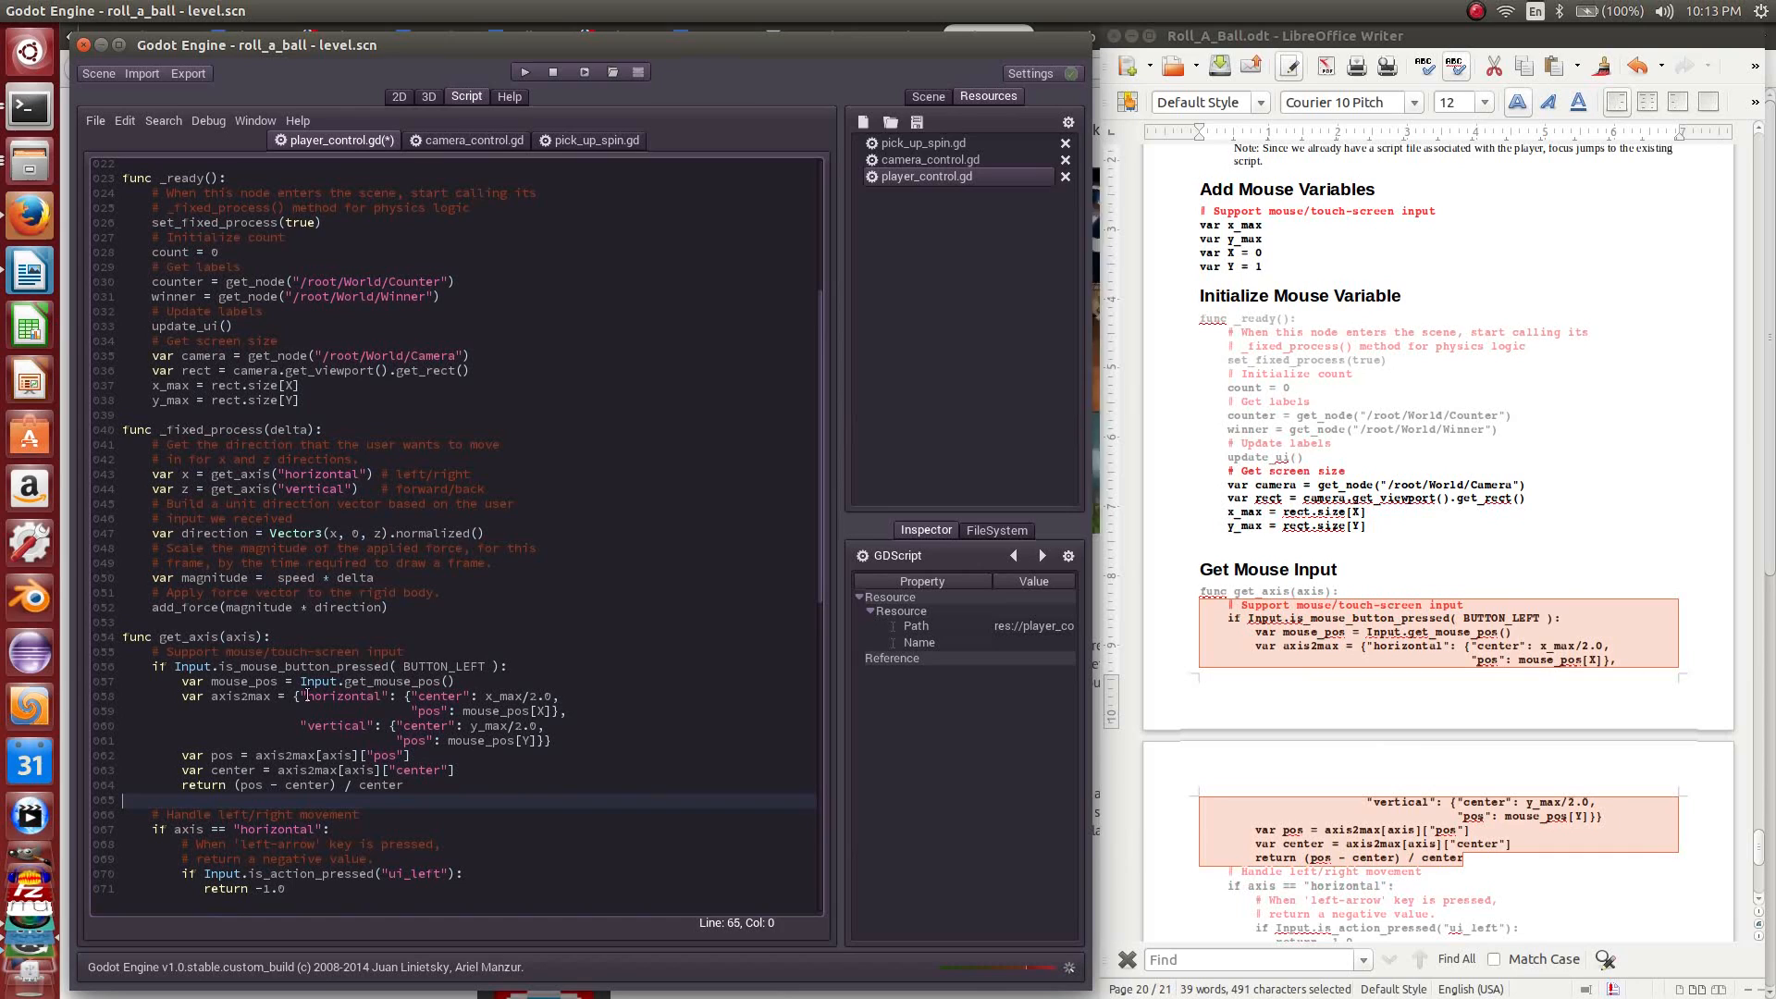
{"action": "double_click", "coordinate": [192, 666]}
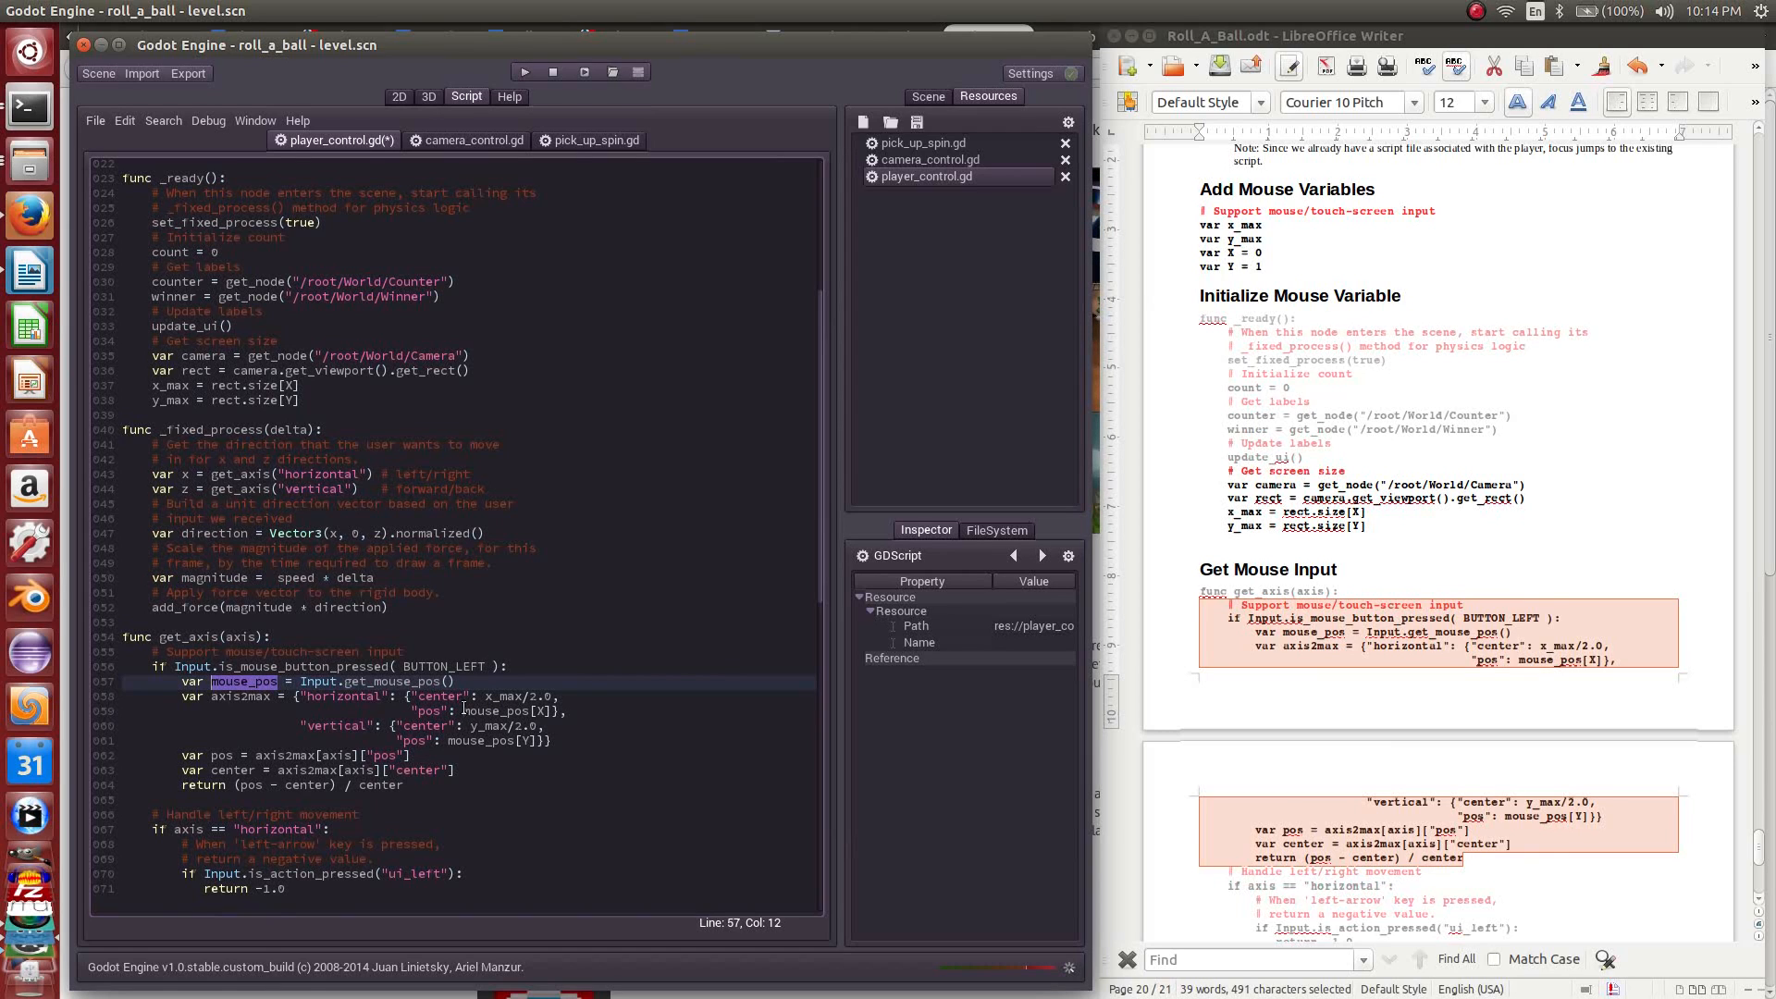
{"action": "double_click", "coordinate": [491, 710]}
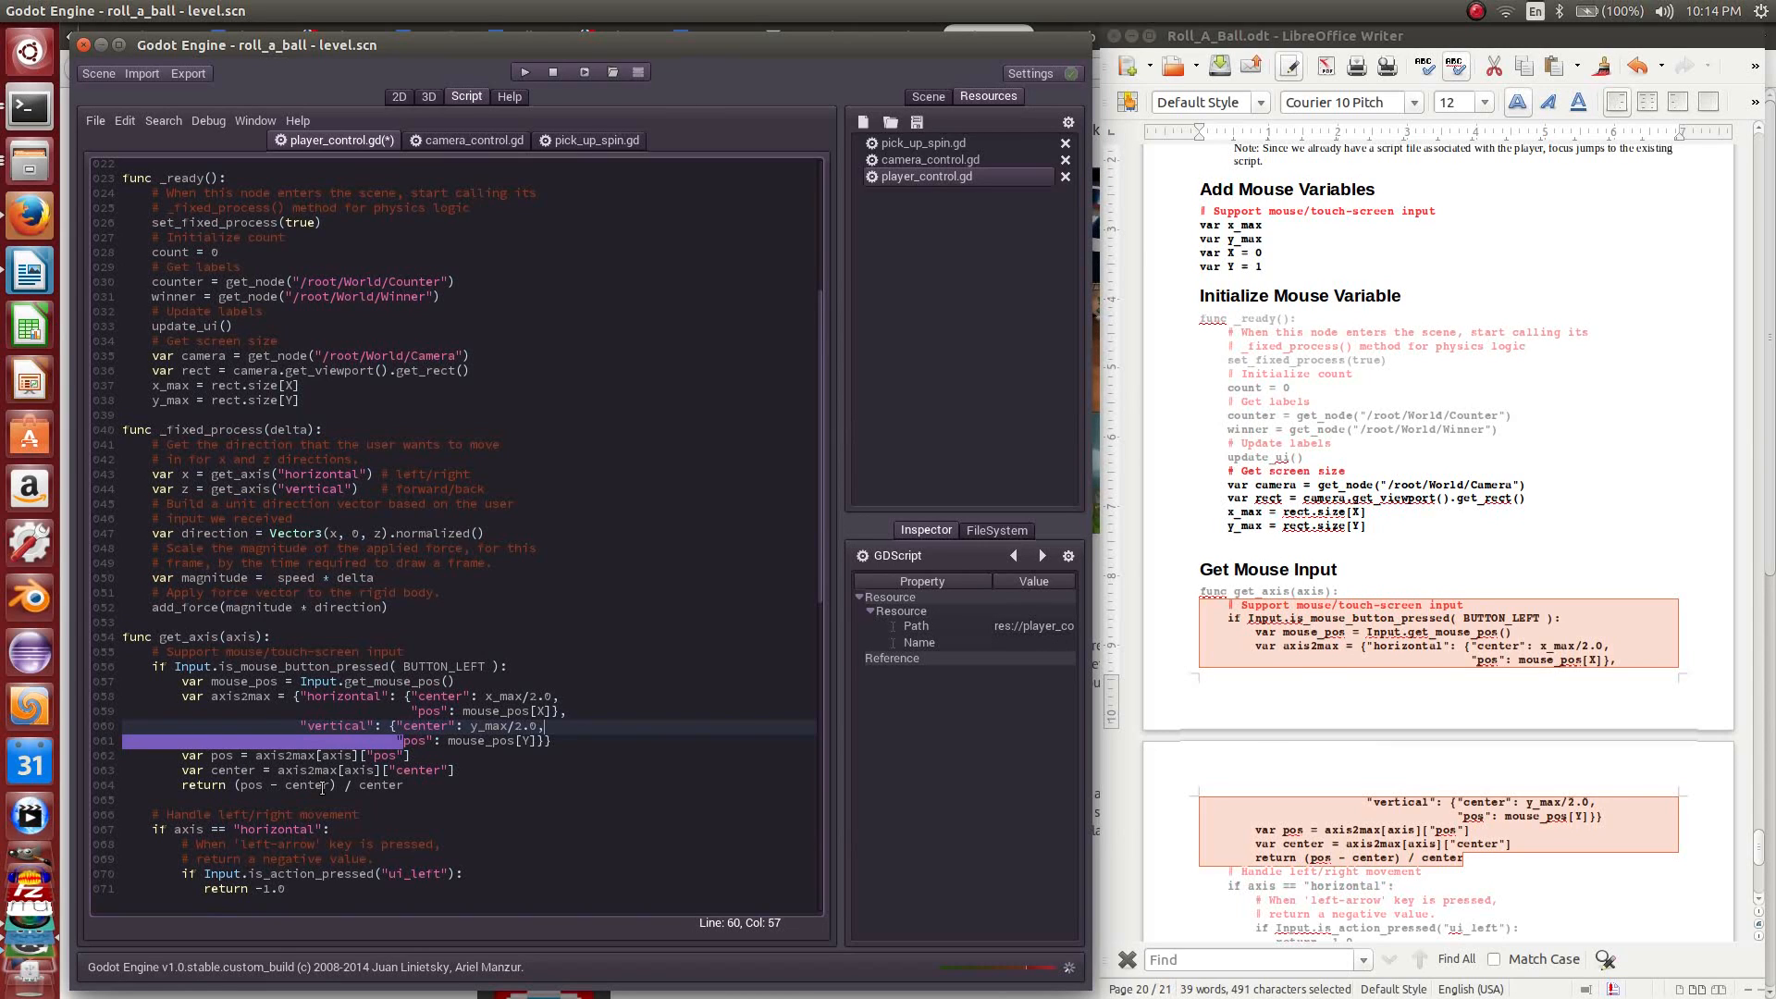
{"action": "double_click", "coordinate": [437, 696]}
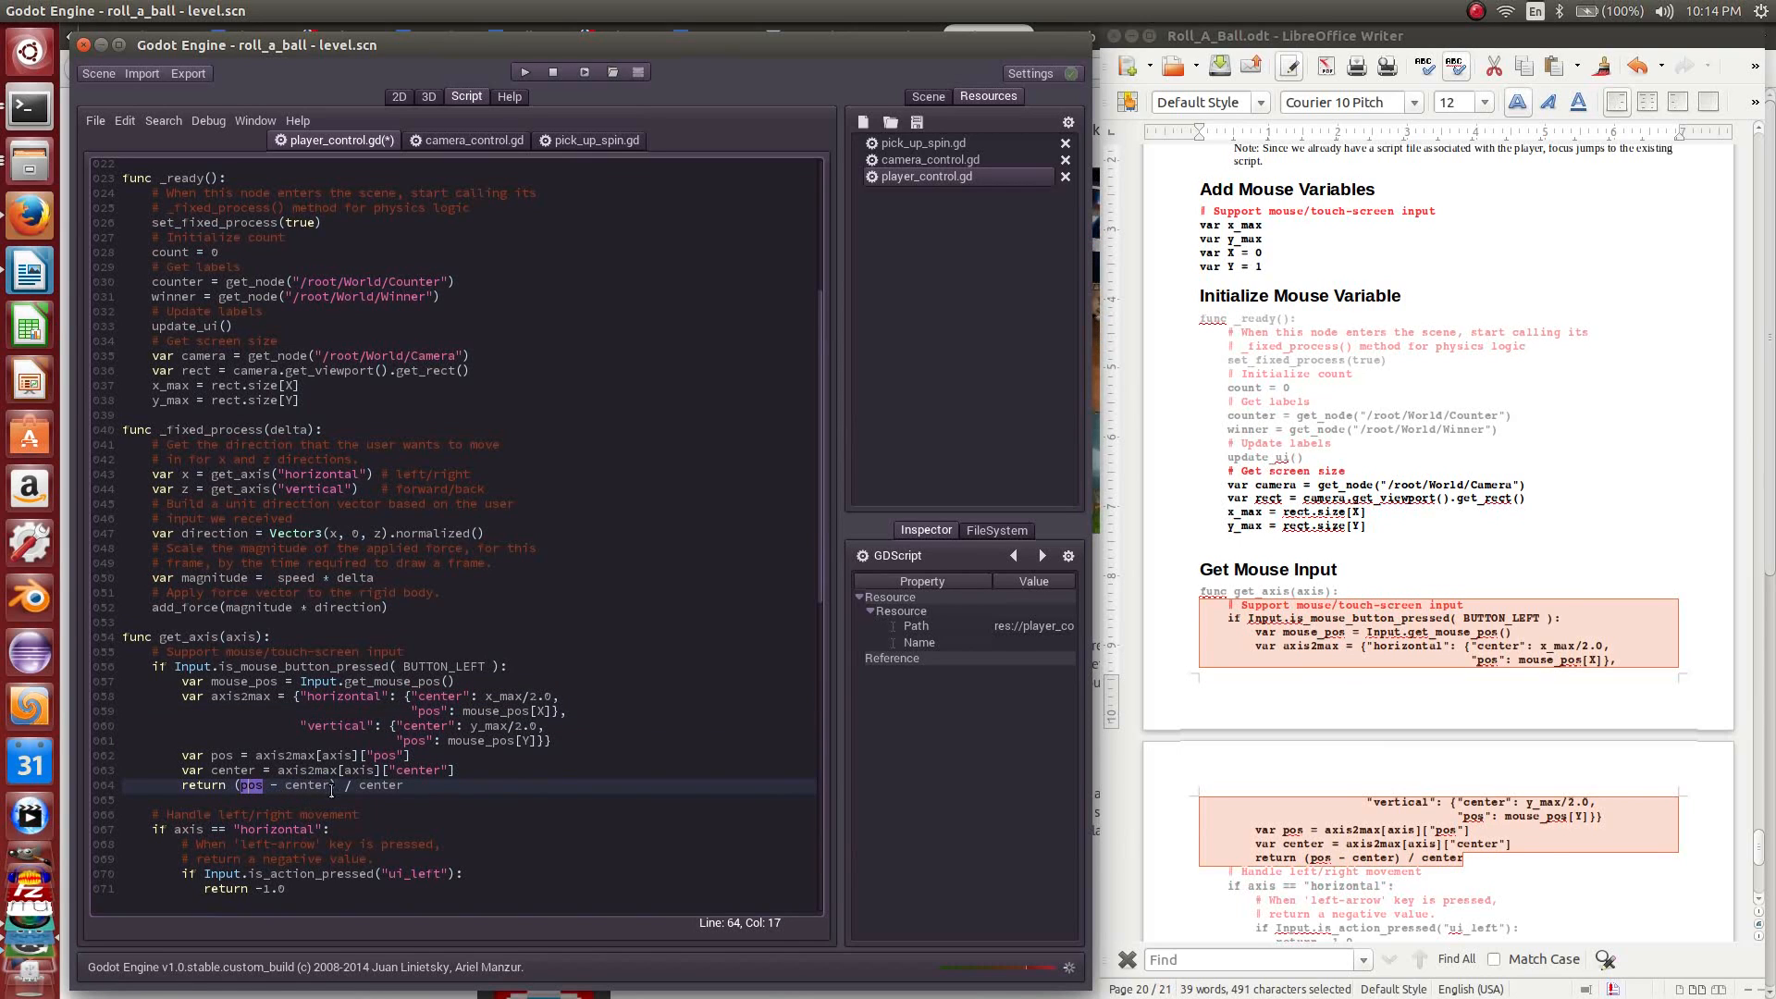
{"action": "double_click", "coordinate": [380, 785]}
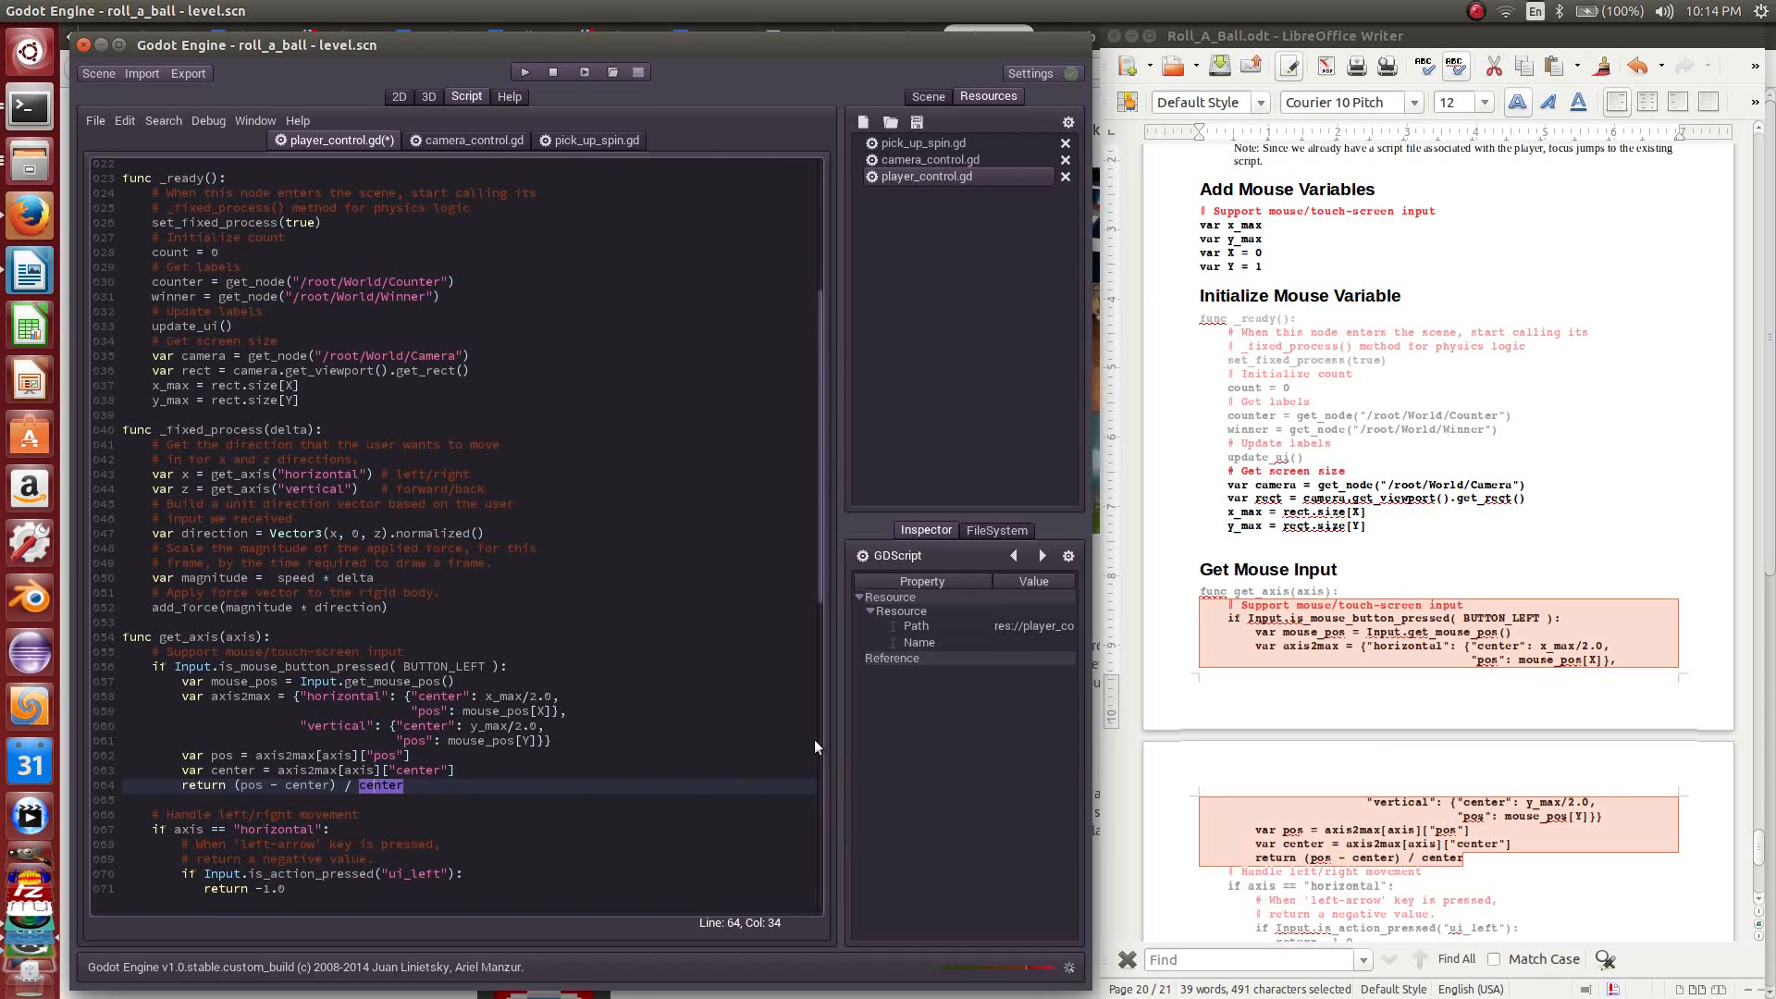
{"action": "mouse_move", "coordinate": [538, 329]}
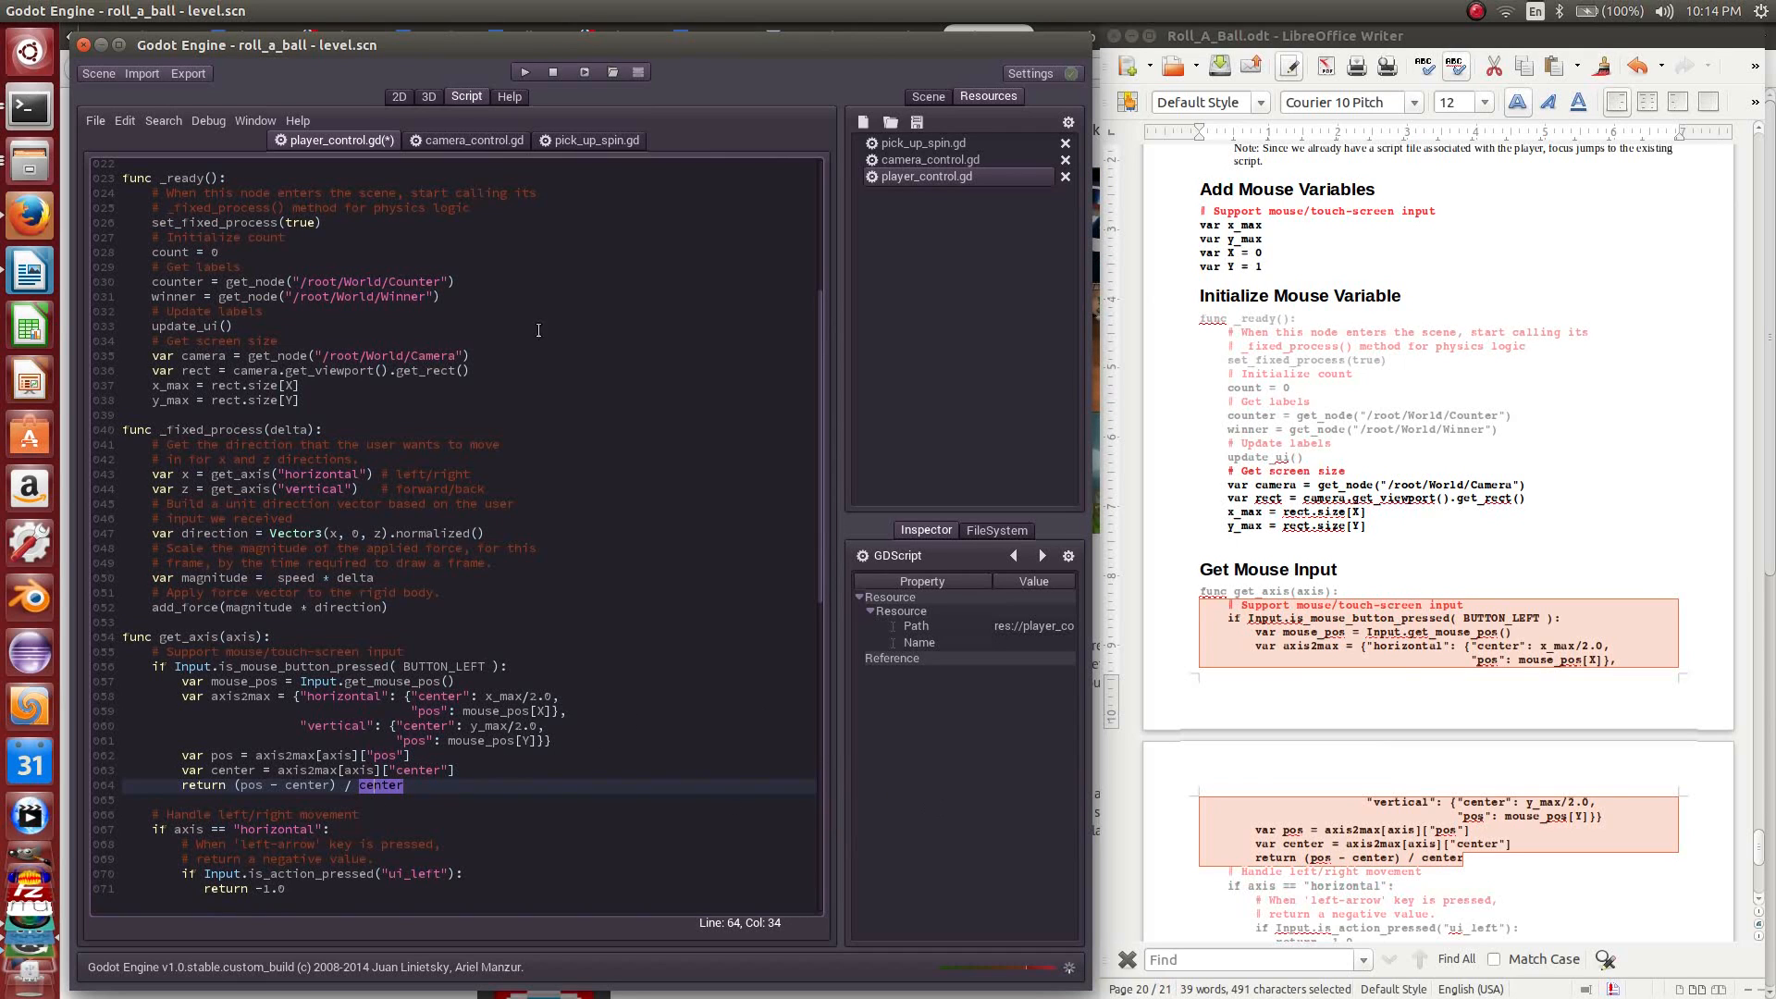
Step: Bring the Godot editor window to the front over LibreOffice Writer
{"action": "left_click", "coordinate": [521, 71]}
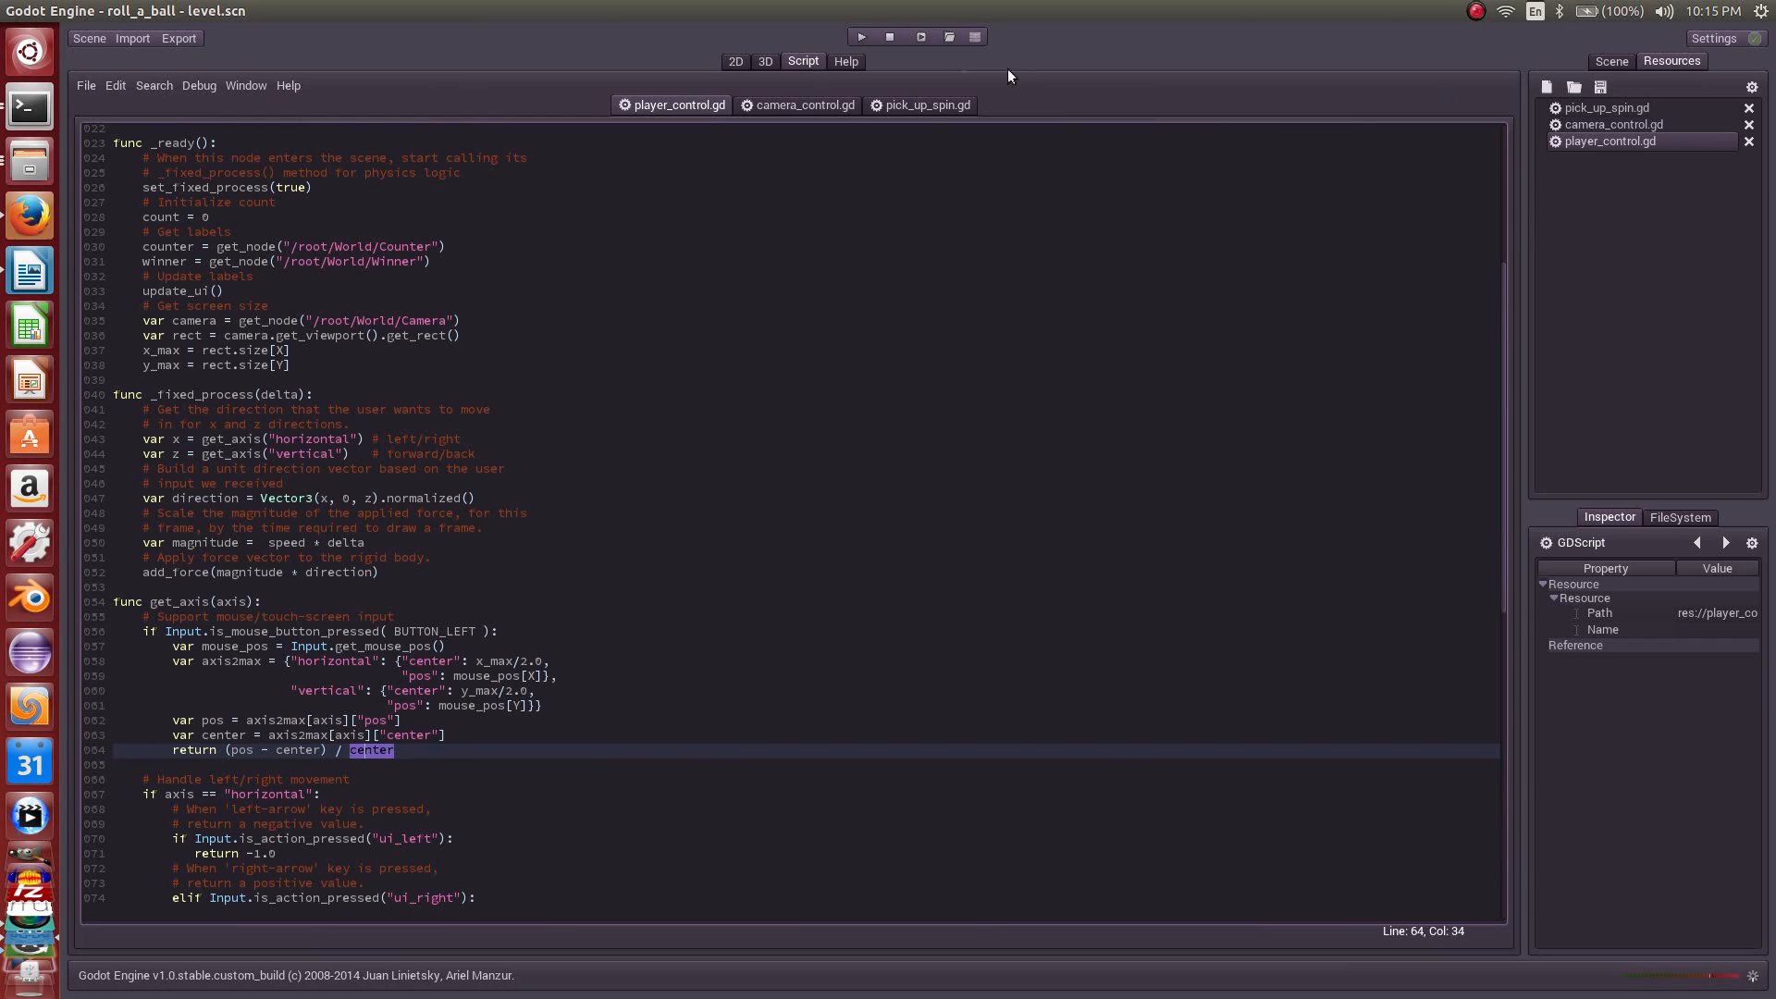
{"action": "mouse_move", "coordinate": [761, 62]}
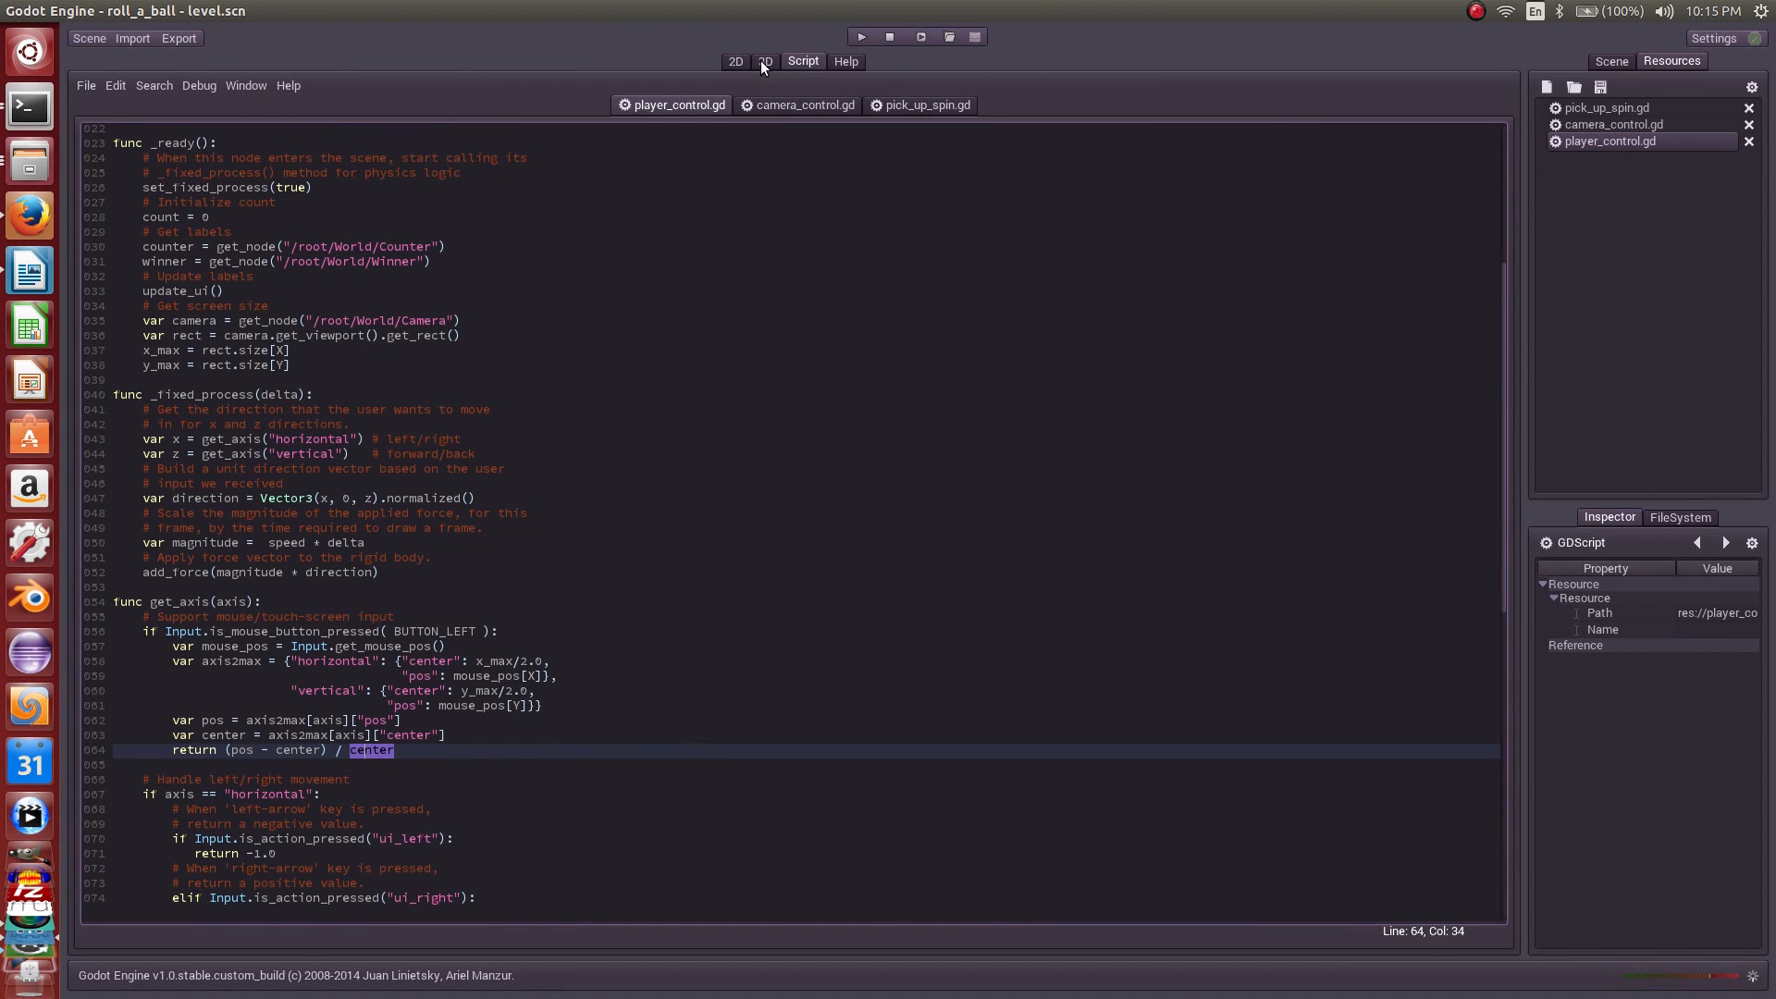
Step: Return to the 3D view showing the level with the ball and pickups
{"action": "left_click", "coordinate": [765, 61]}
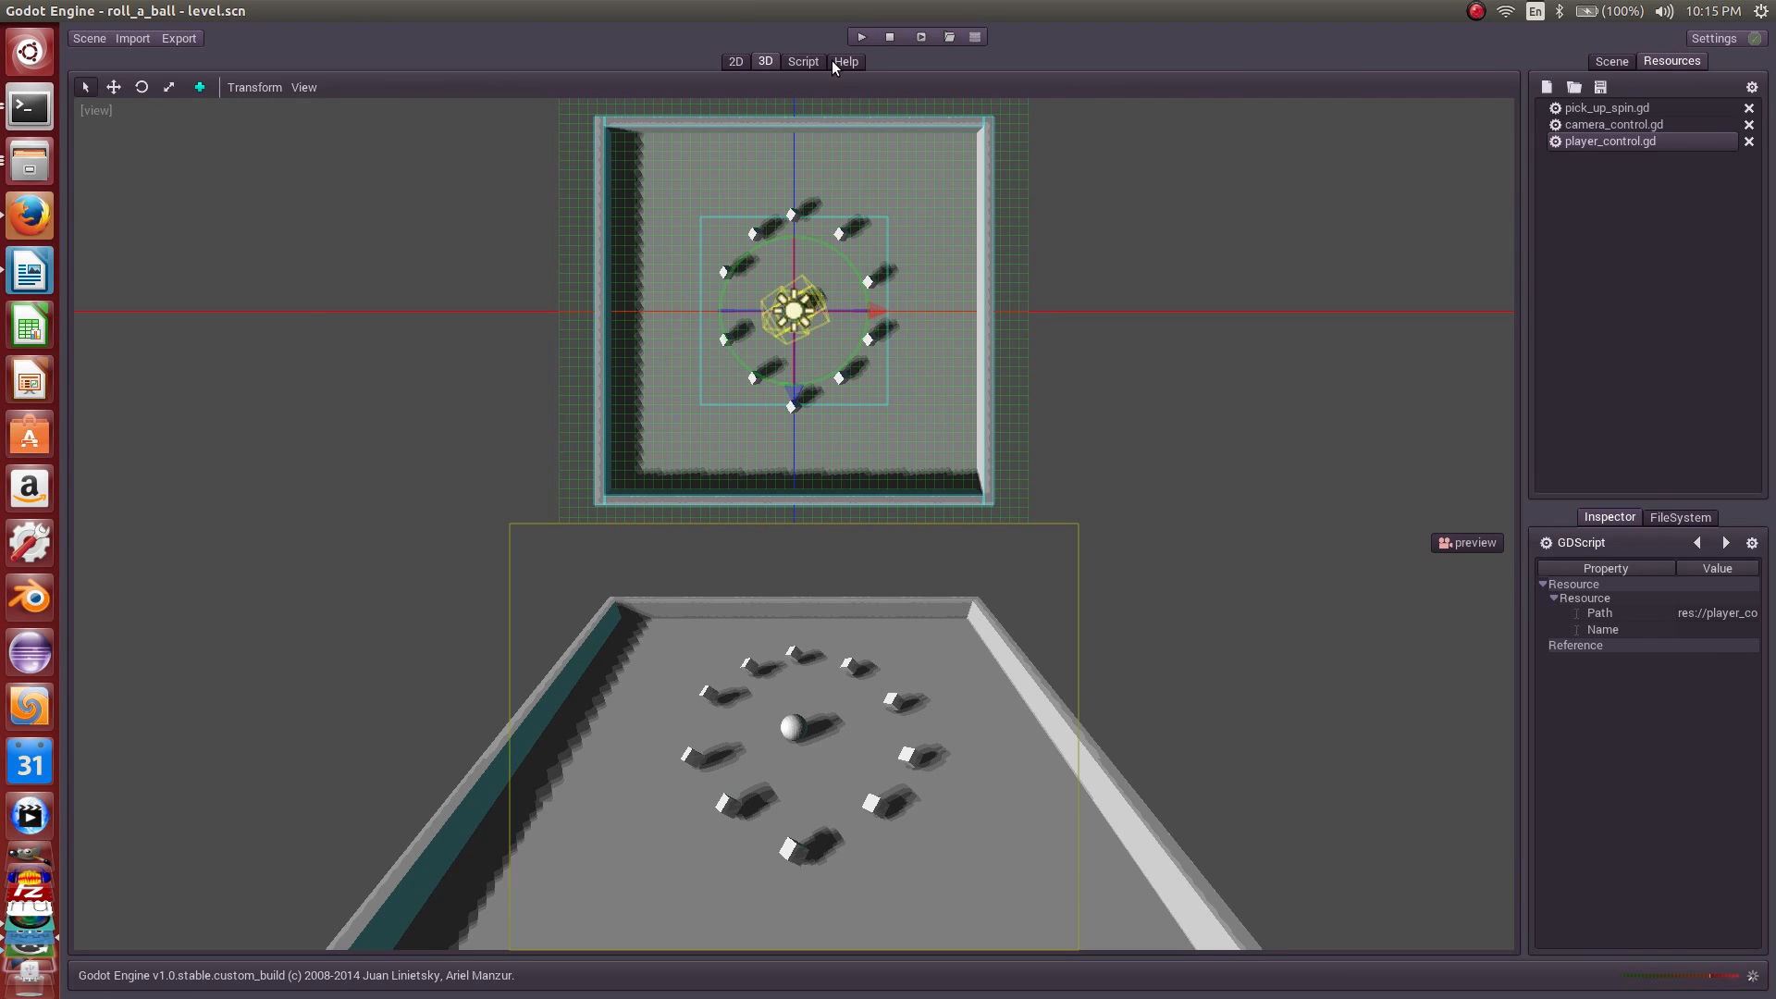
{"action": "mouse_move", "coordinate": [904, 49]}
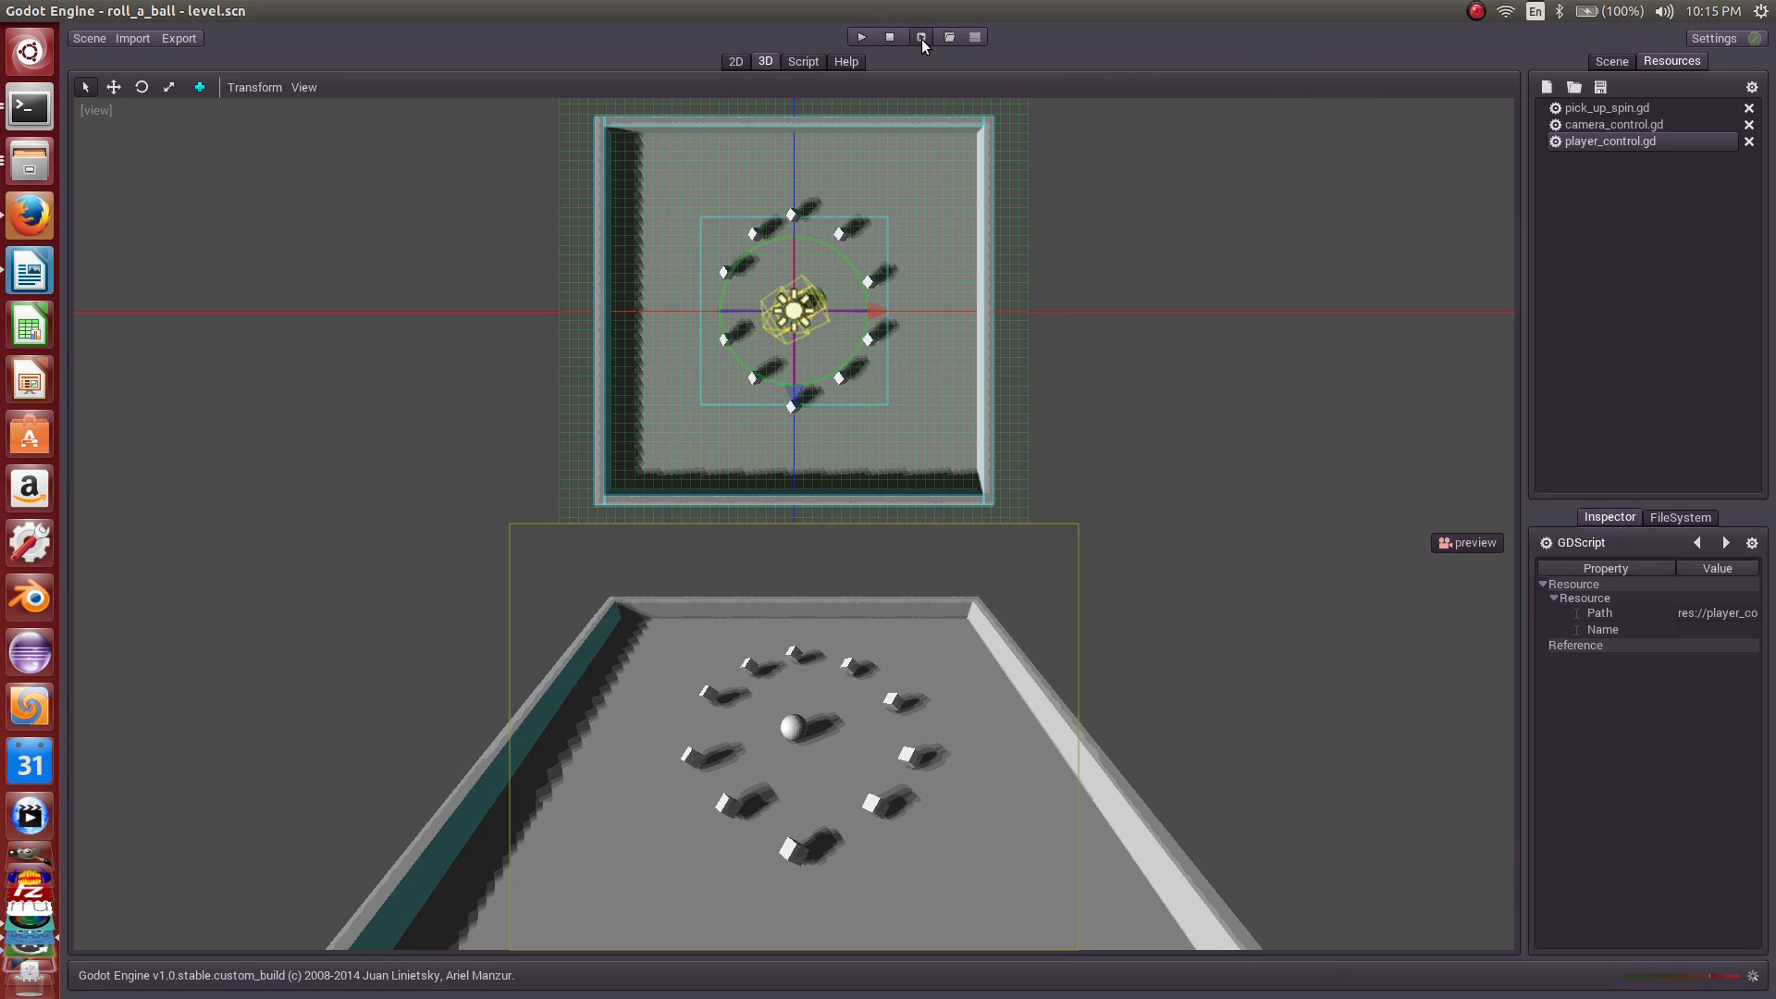
{"action": "mouse_move", "coordinate": [922, 36]}
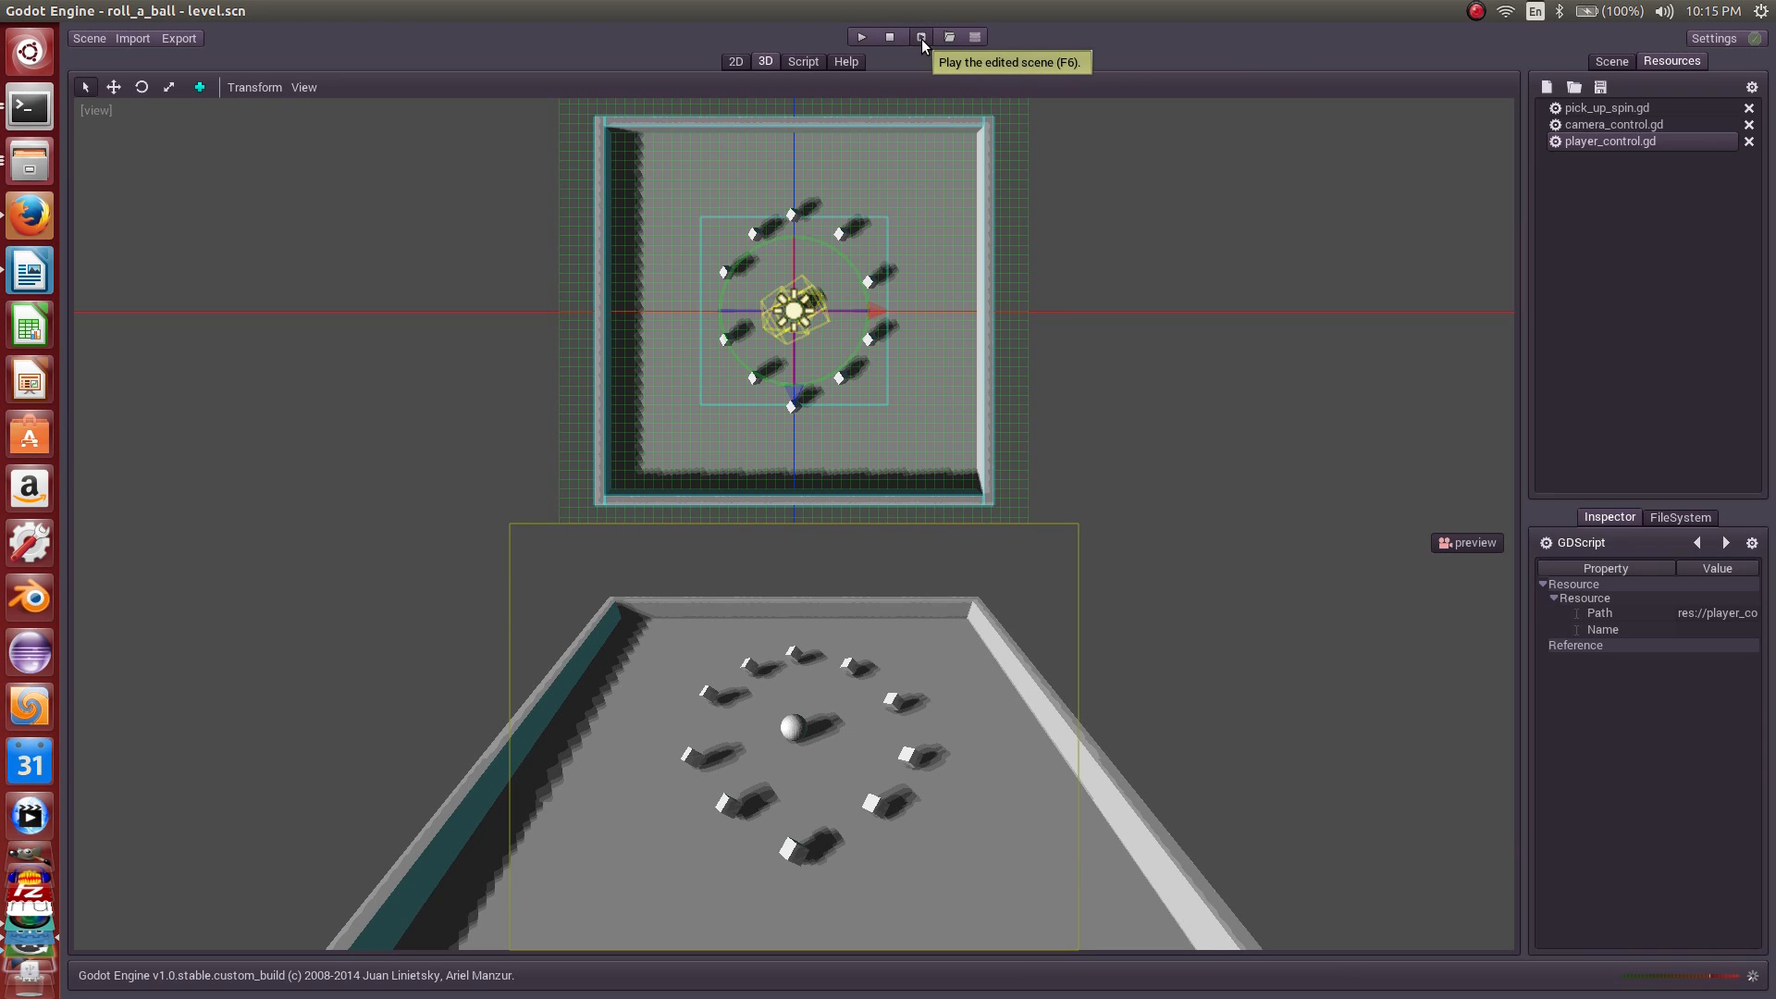
{"action": "mouse_move", "coordinate": [915, 49]}
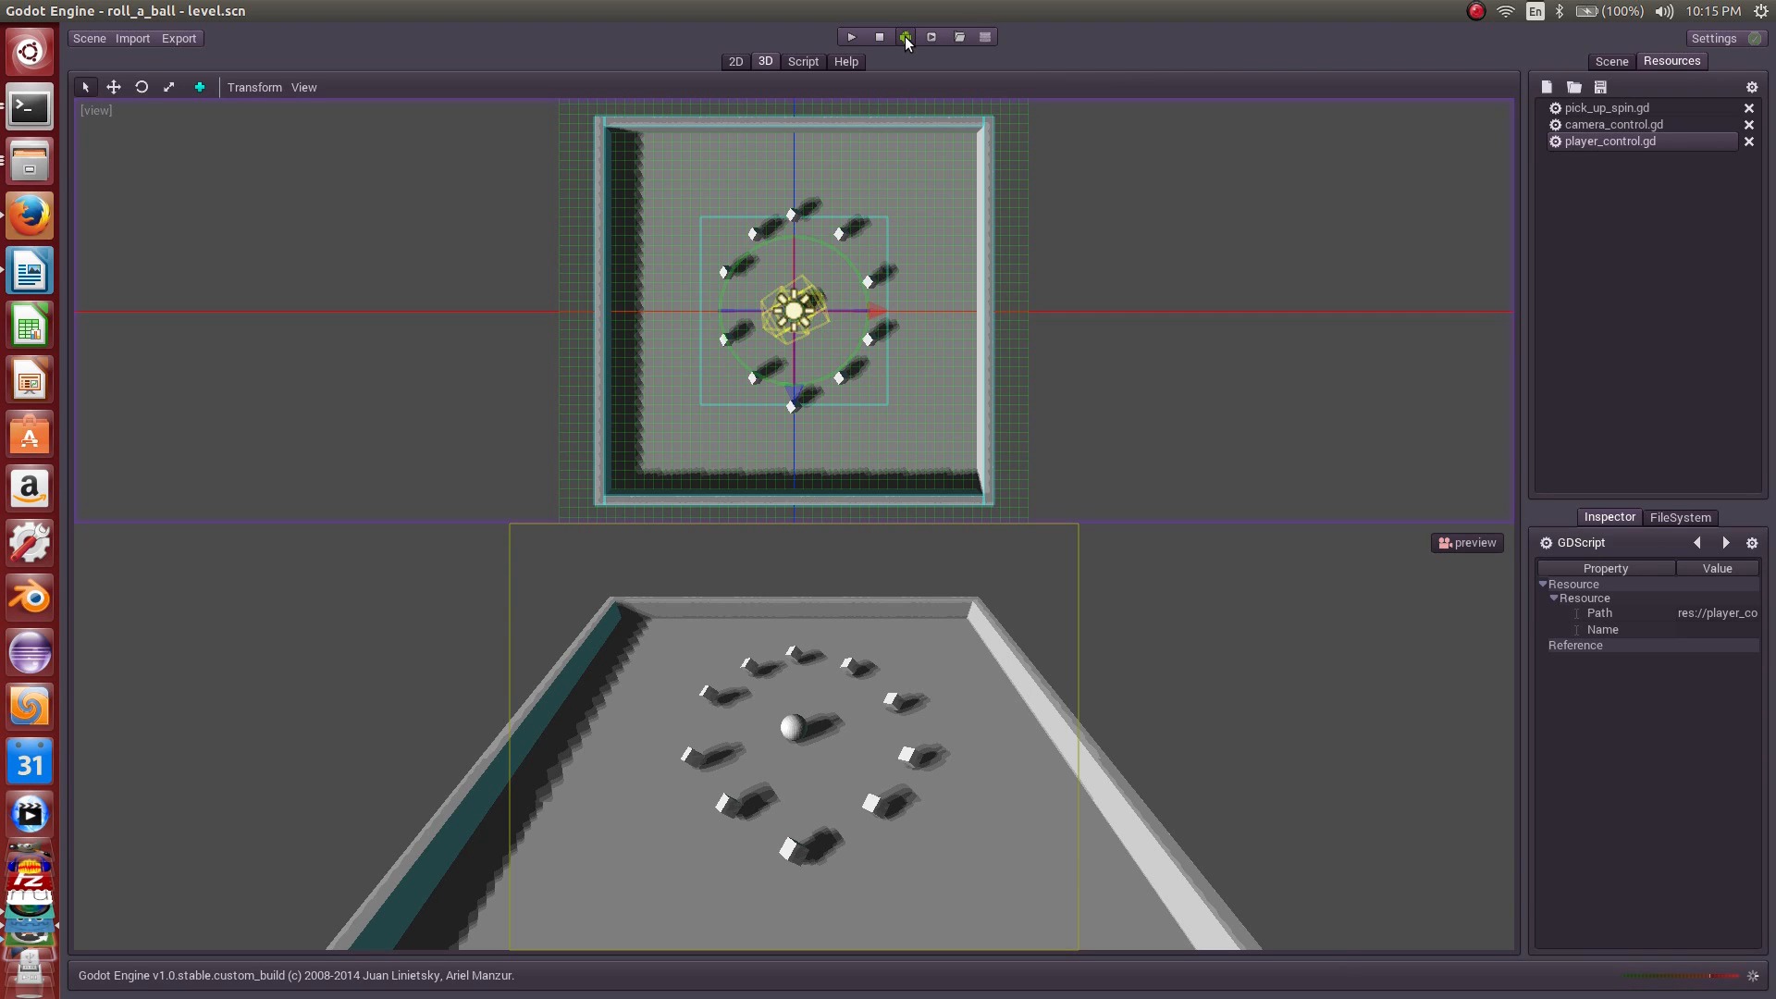
Step: Deploy and run the game on the Google Nexus 4 via Android one-click deploy
{"action": "left_click", "coordinate": [905, 37]}
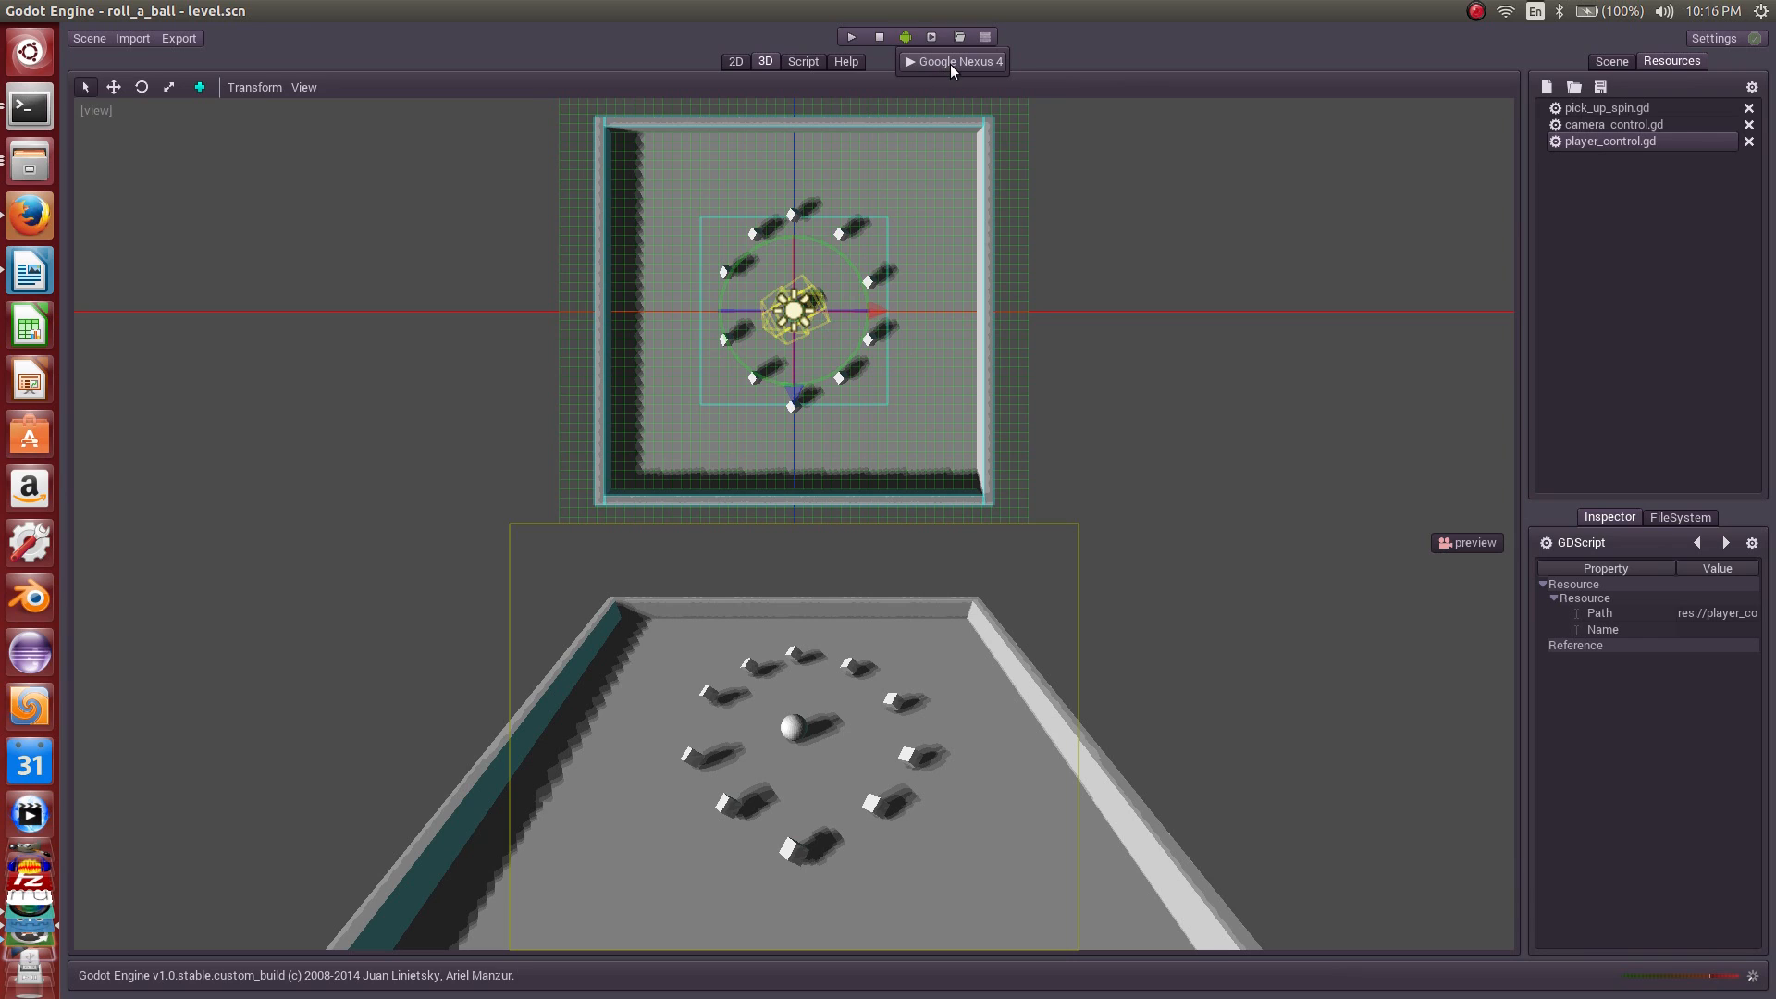
{"action": "mouse_move", "coordinate": [954, 61]}
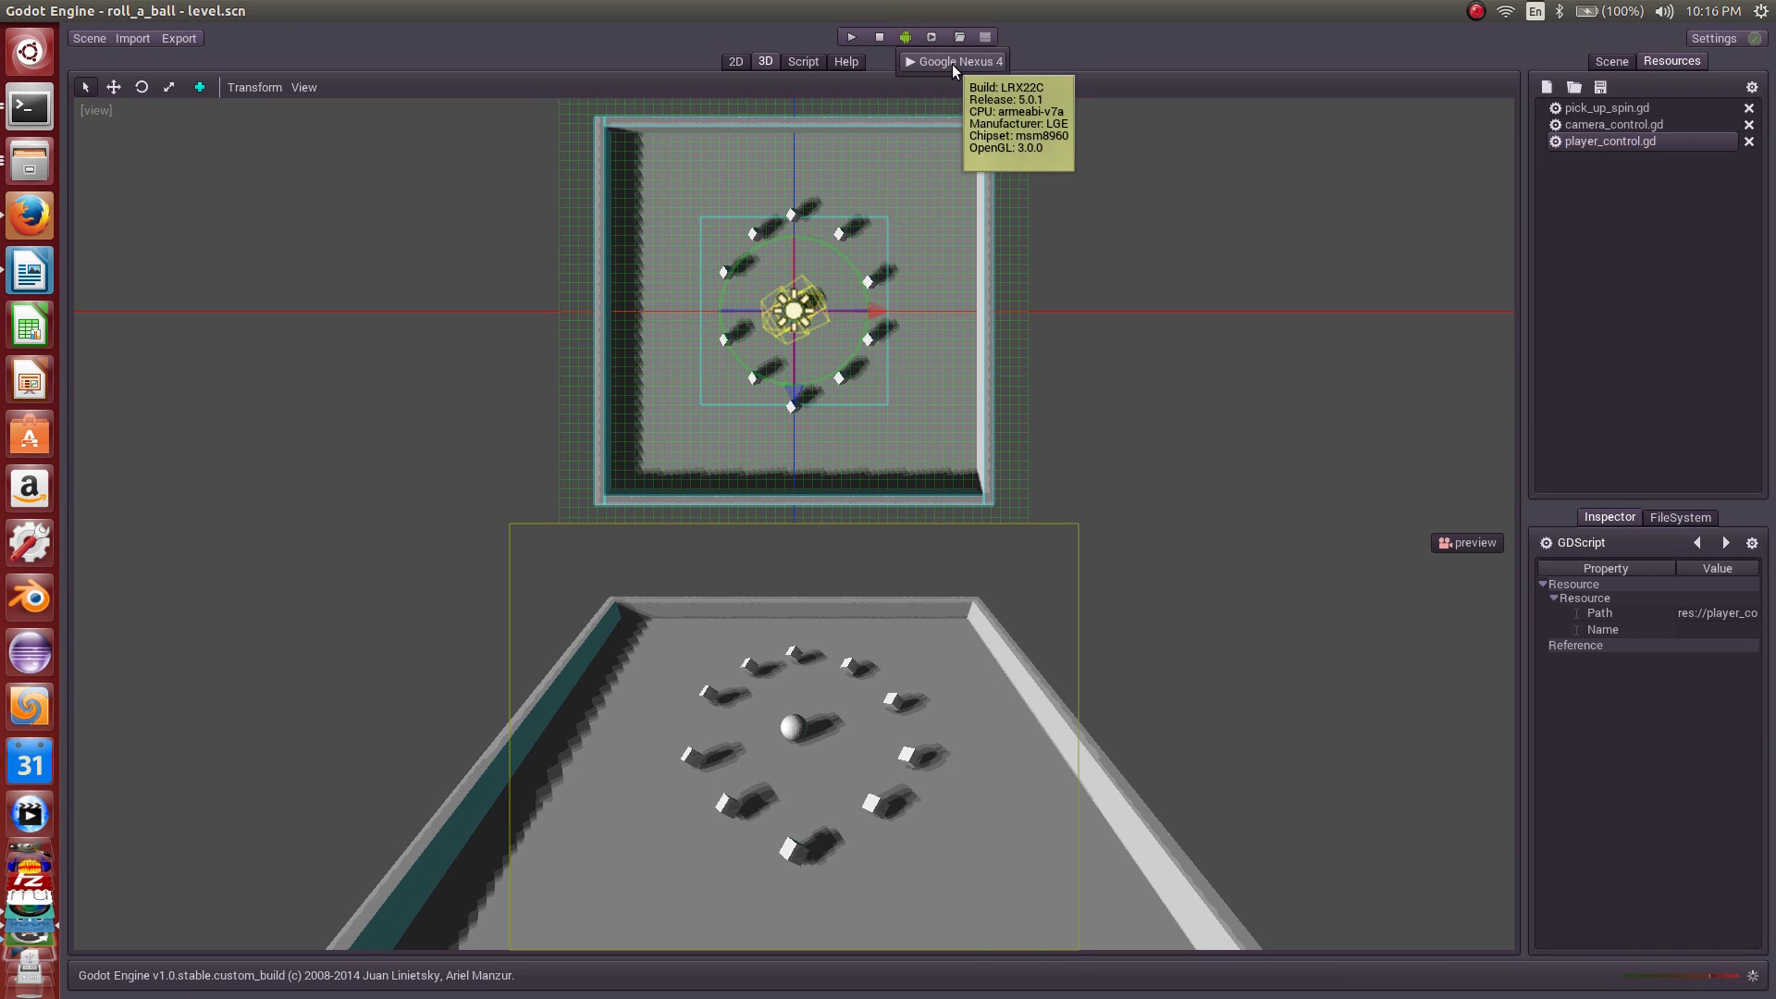
{"action": "left_click", "coordinate": [905, 37]}
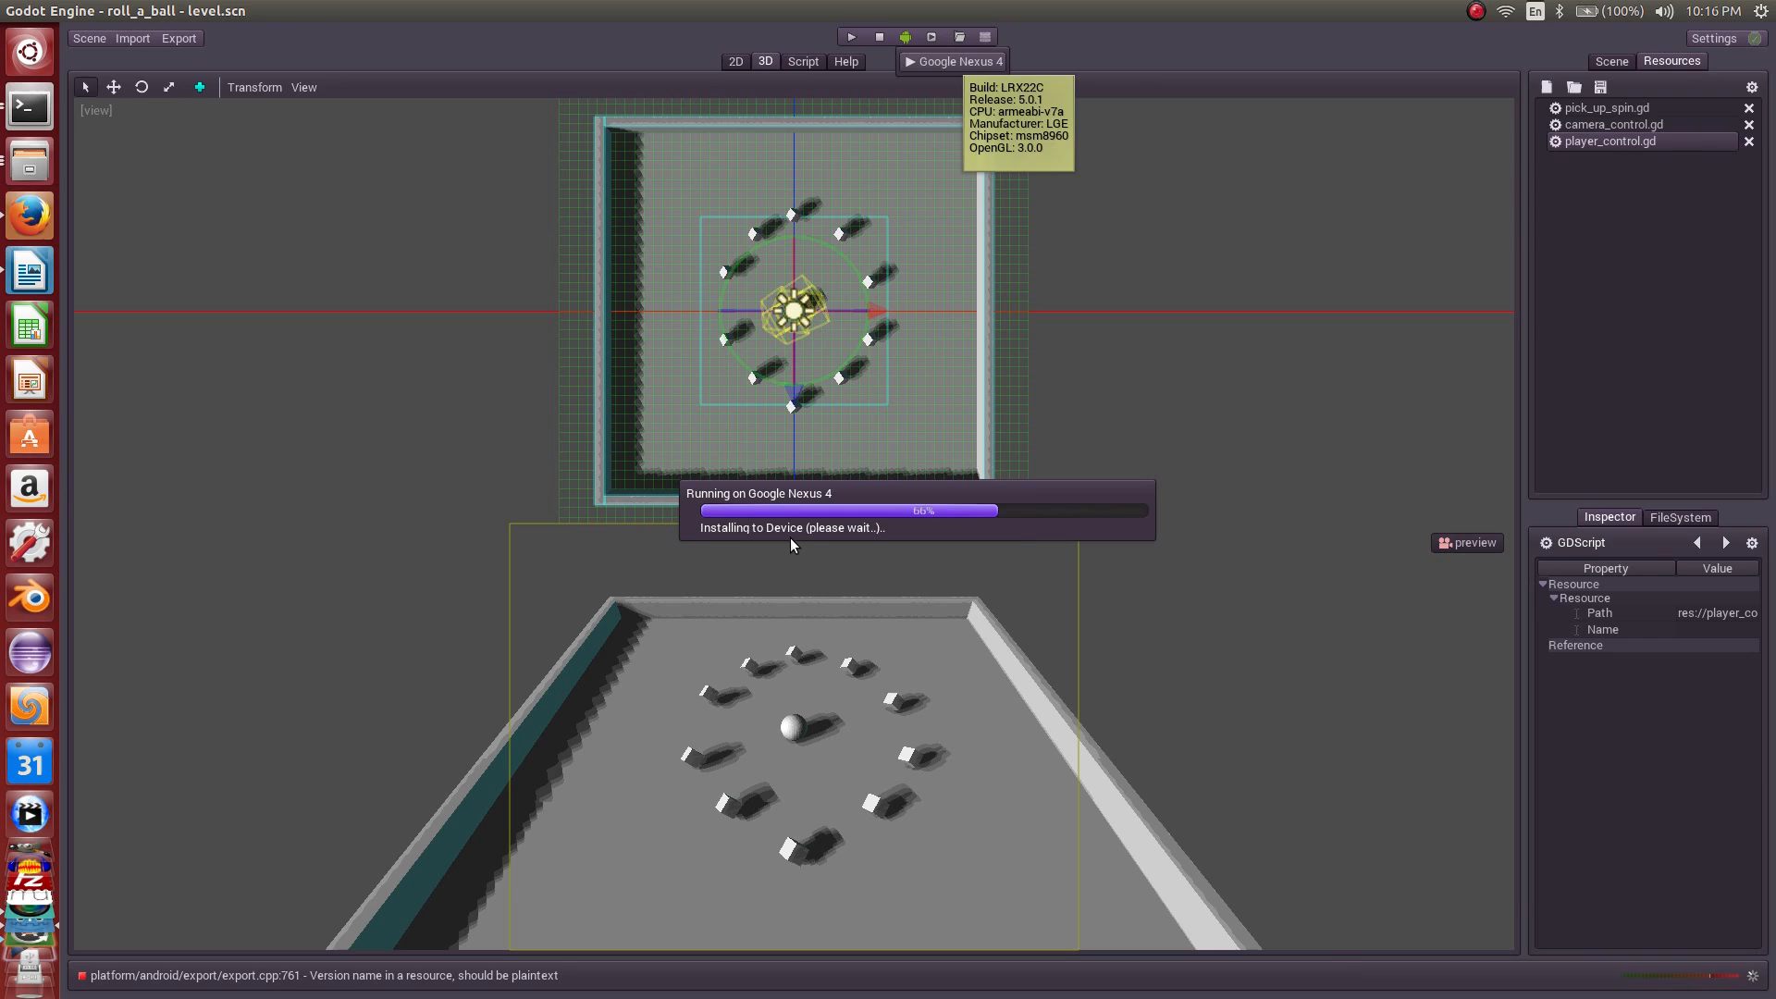
{"action": "mouse_move", "coordinate": [828, 529]}
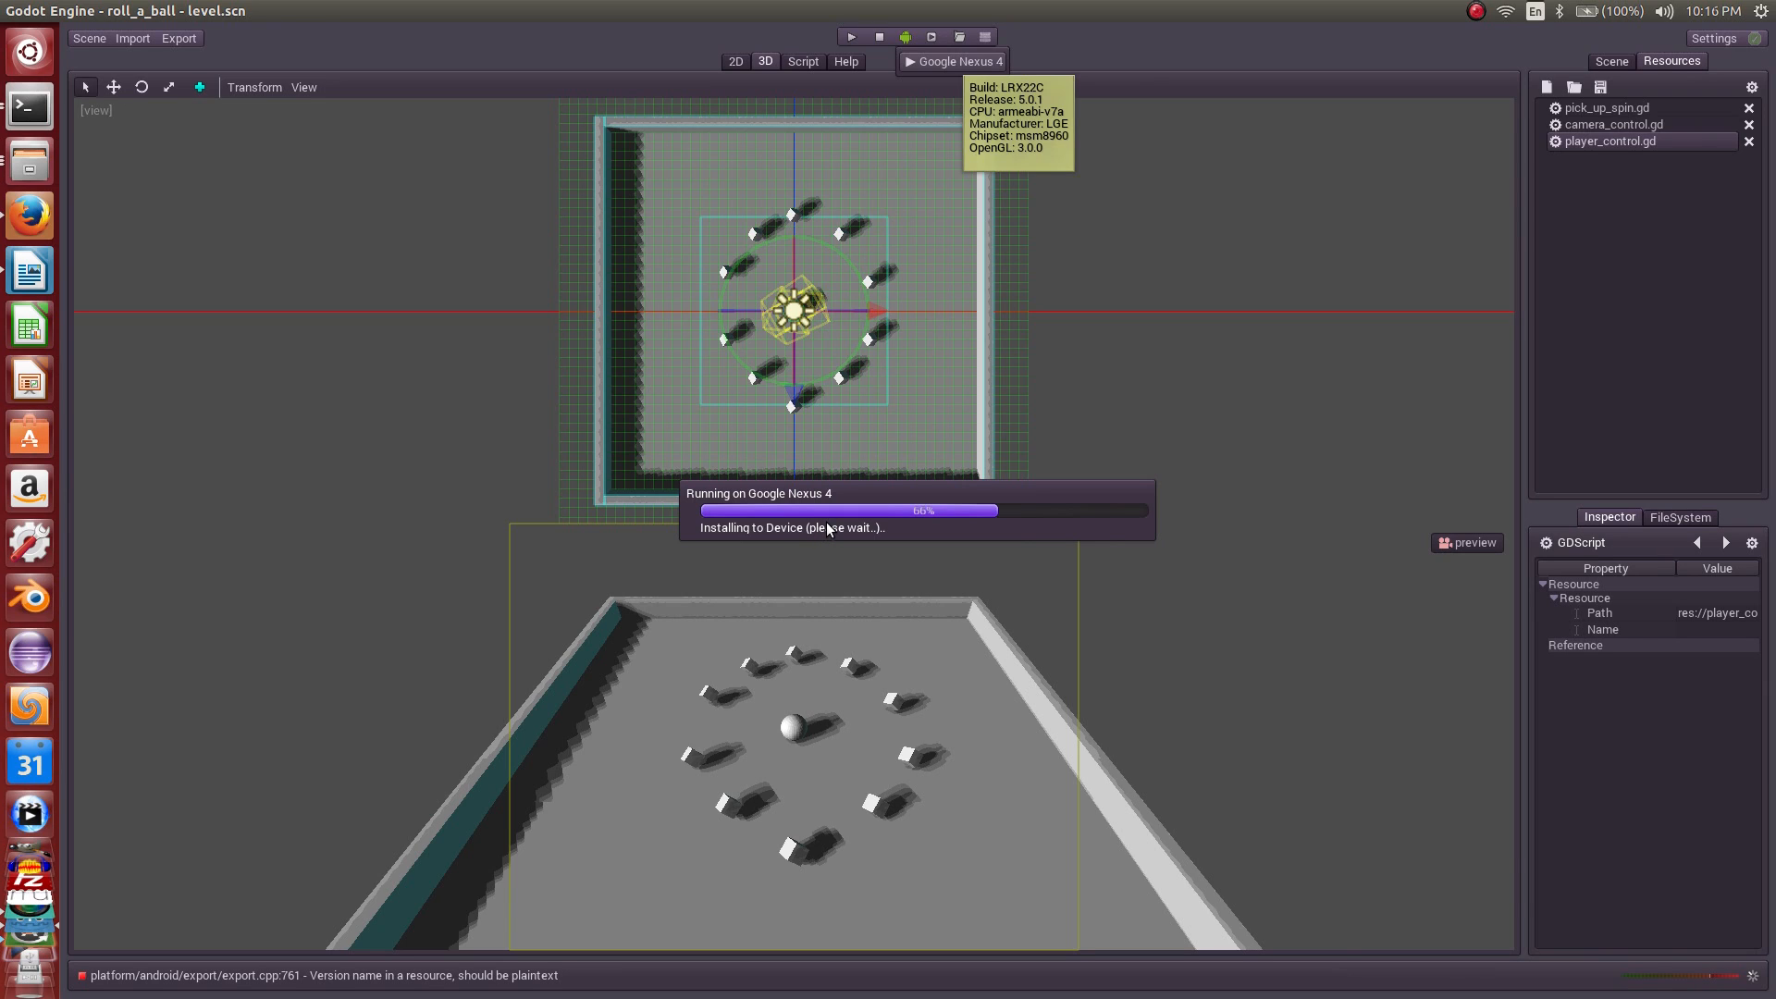